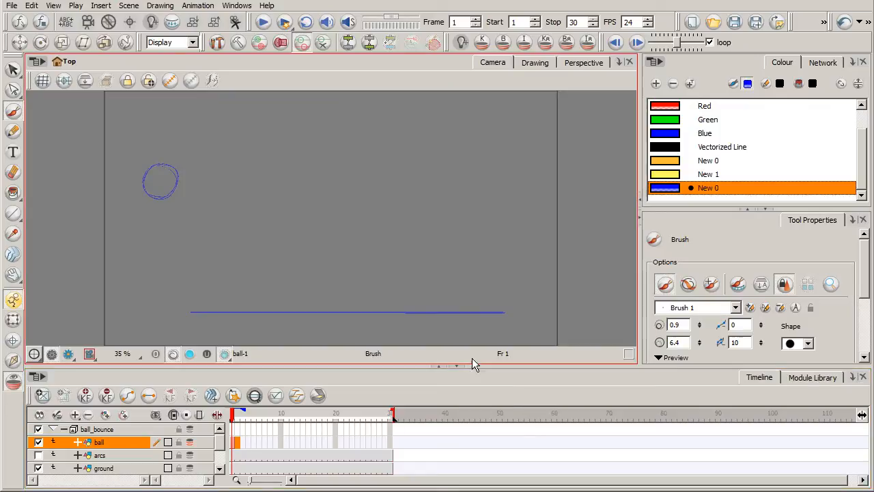
mouse_move(569, 184)
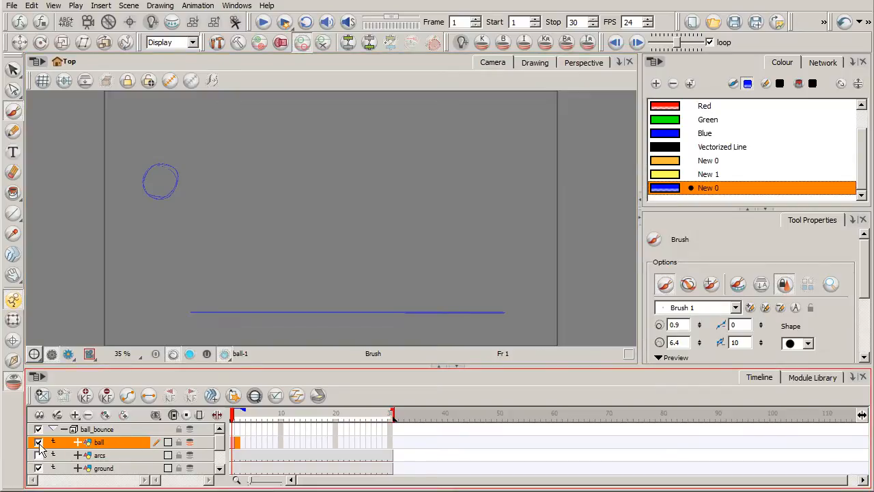
Enable the arcs layer checkbox to show the red bounce arcs.
left_click(38, 442)
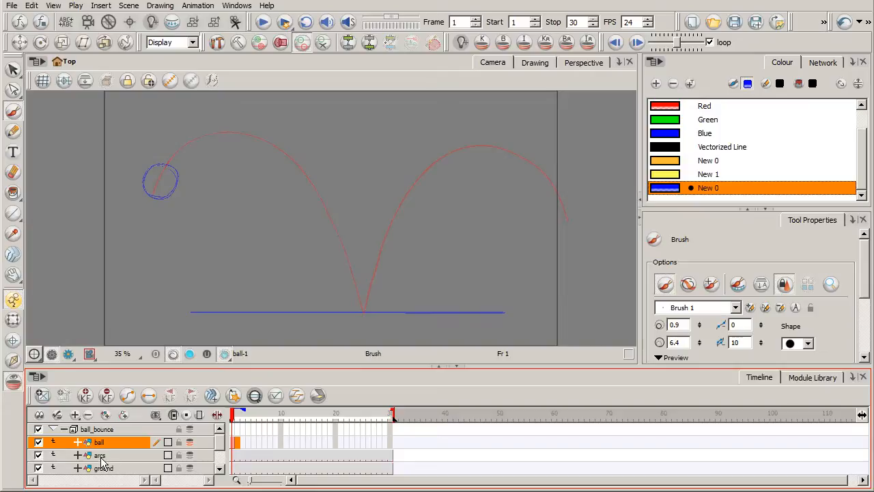
mouse_move(232, 139)
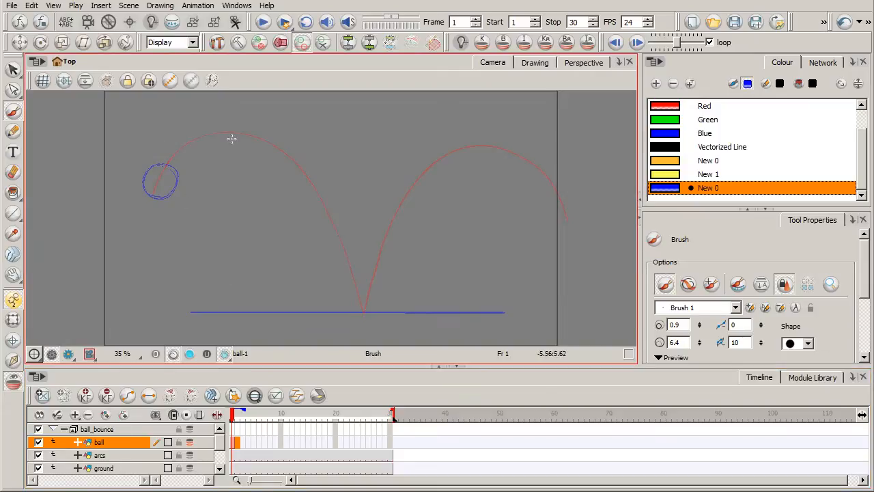
mouse_move(364, 311)
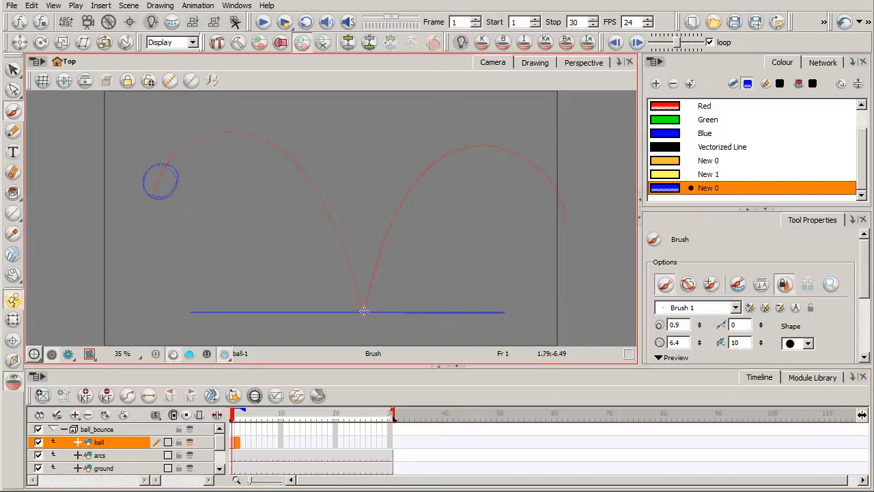
mouse_move(359, 209)
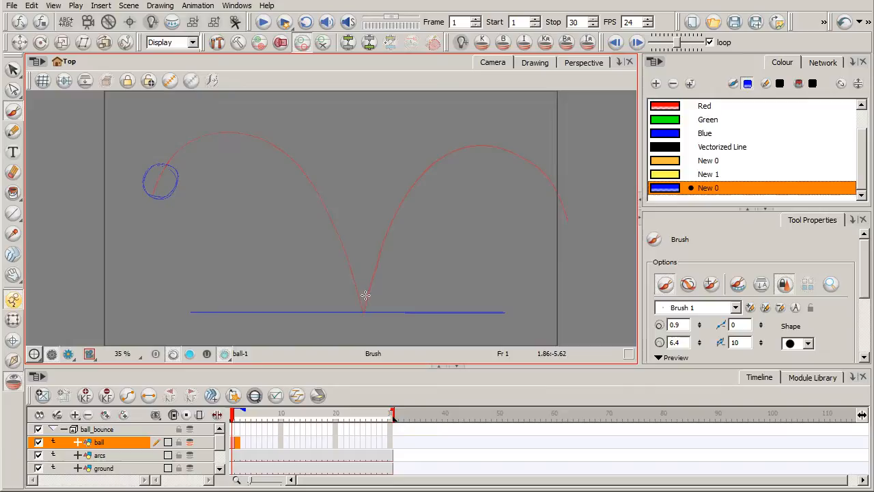
mouse_move(558, 251)
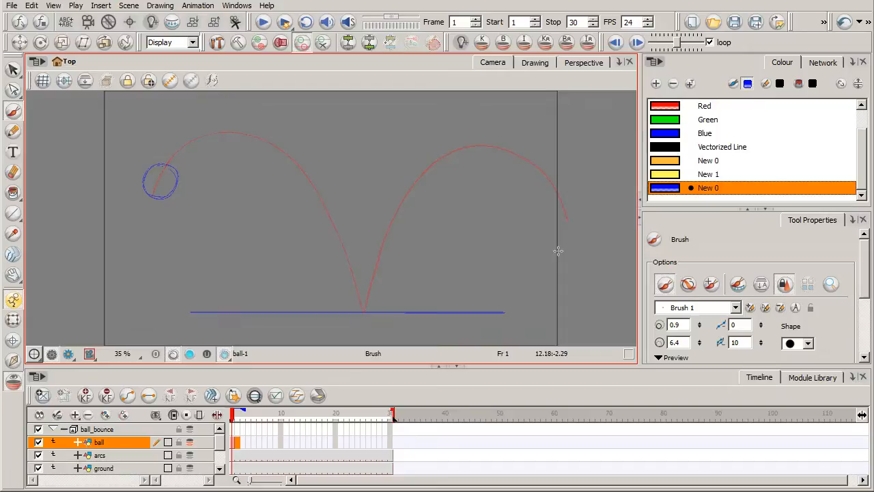
mouse_move(196, 313)
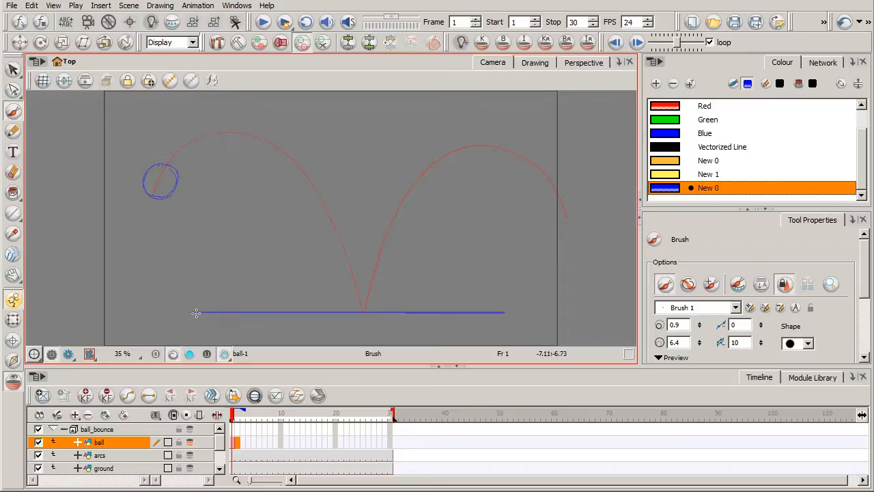
mouse_move(206, 280)
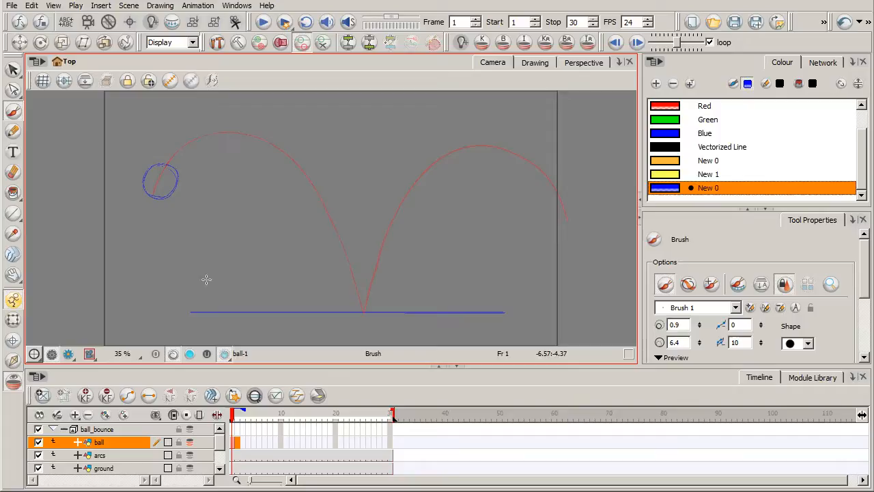
mouse_move(533, 290)
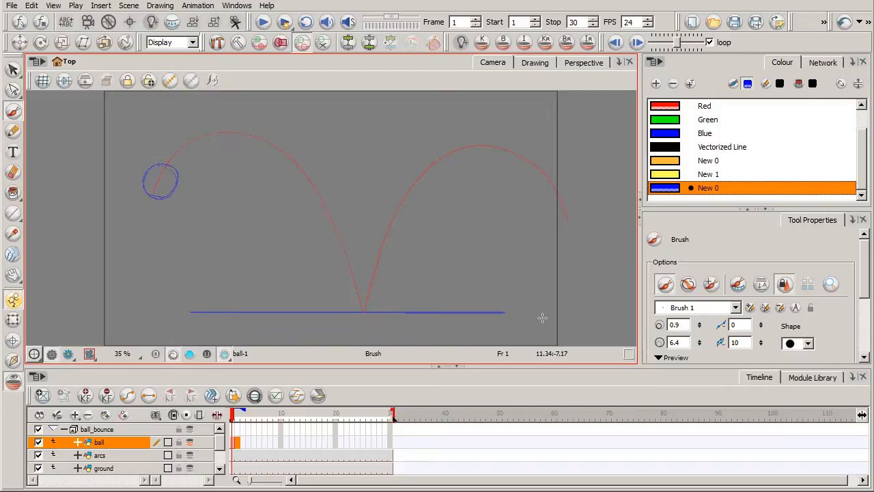
mouse_move(246, 132)
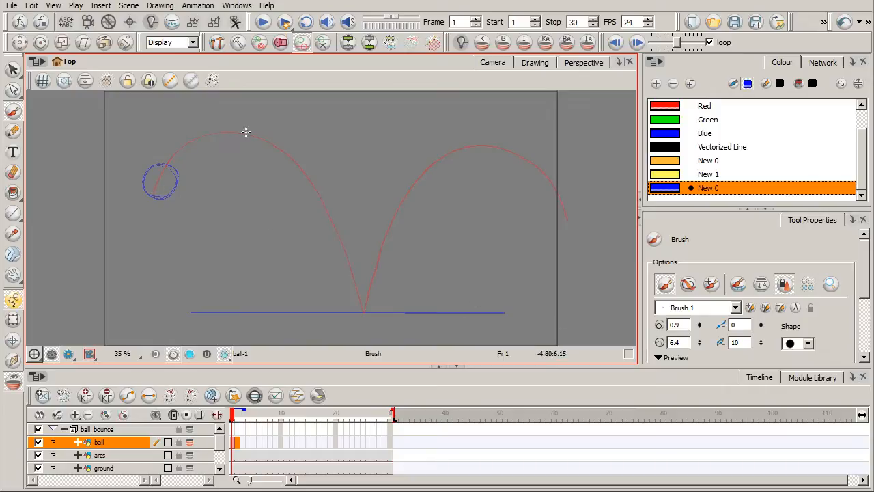
mouse_move(459, 293)
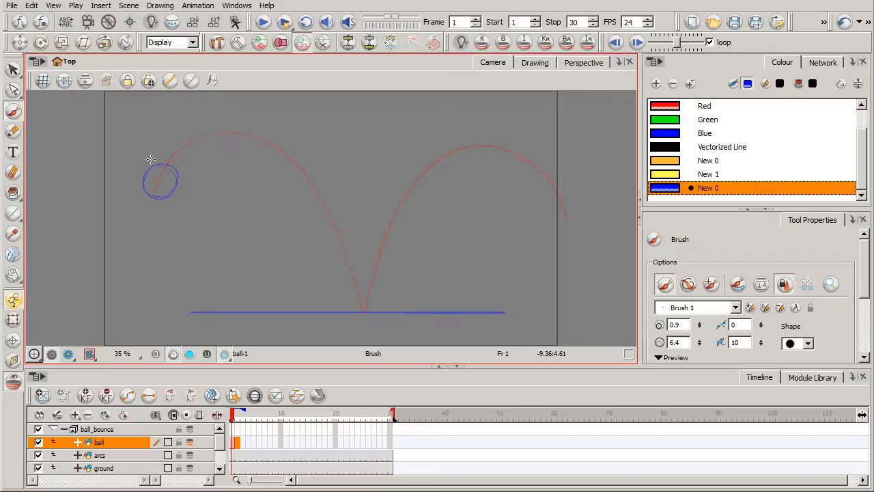
mouse_move(358, 302)
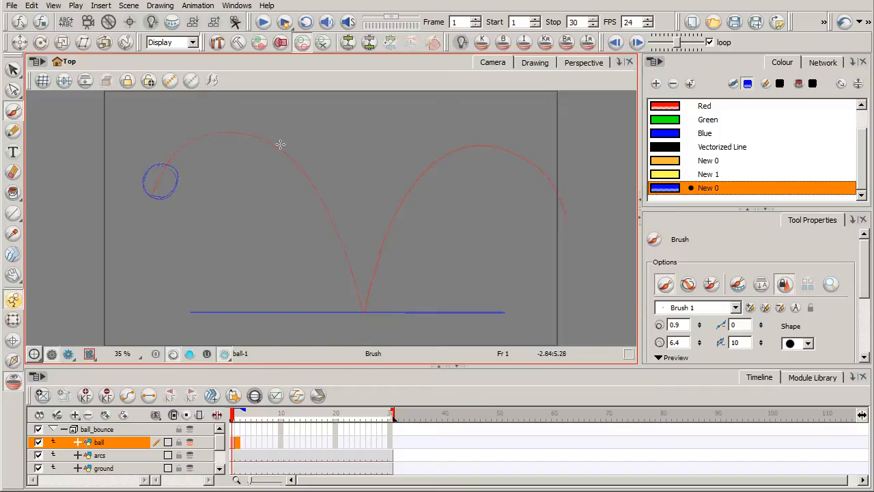
mouse_move(355, 321)
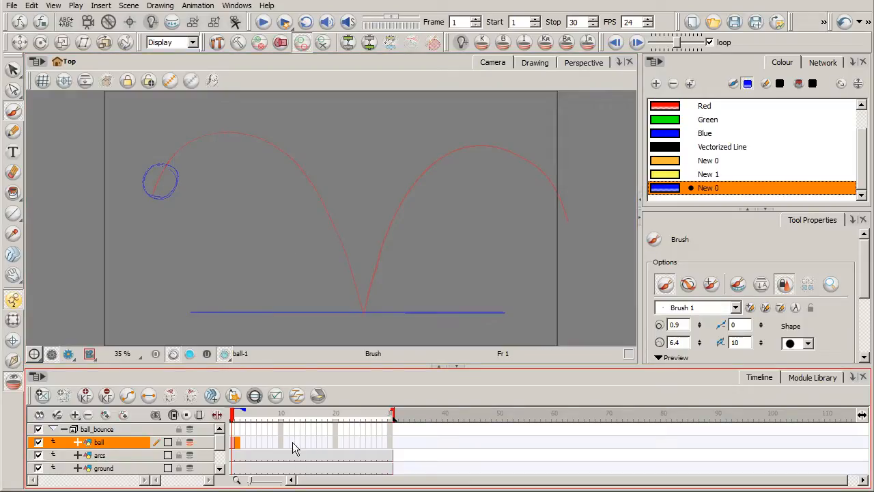
mouse_move(186, 187)
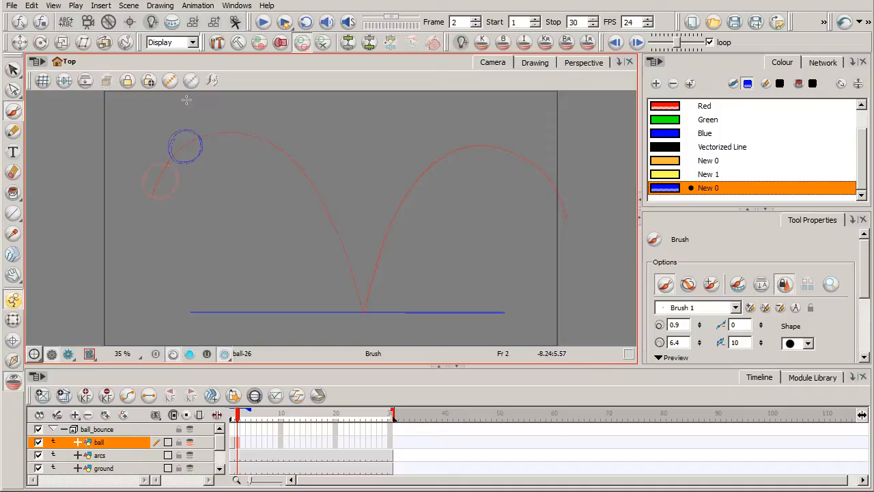
mouse_move(261, 281)
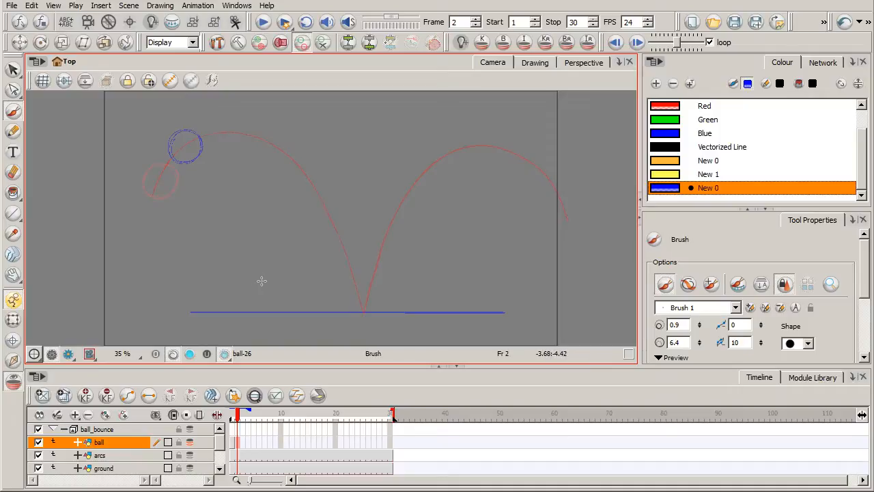
mouse_move(266, 278)
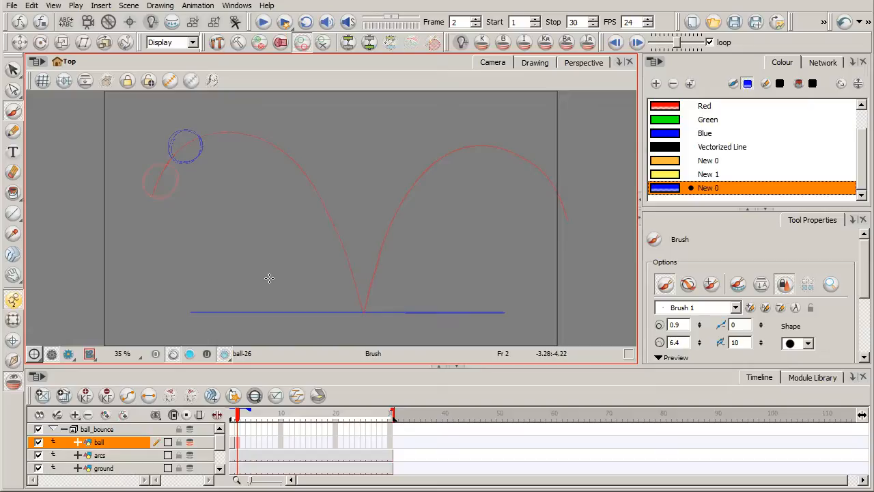
mouse_move(272, 282)
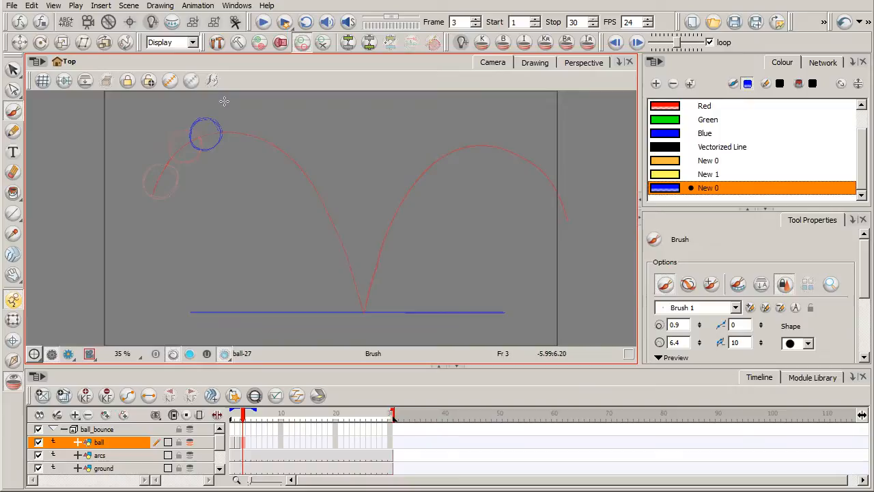
mouse_move(228, 131)
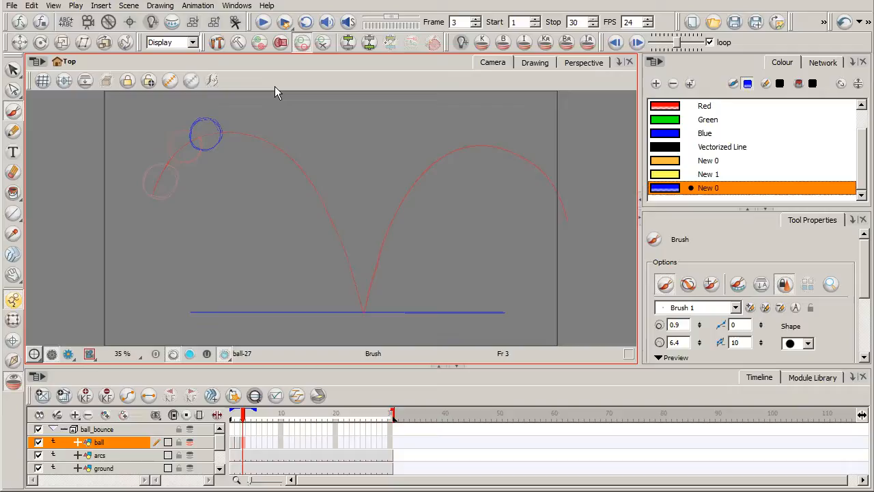
mouse_move(233, 123)
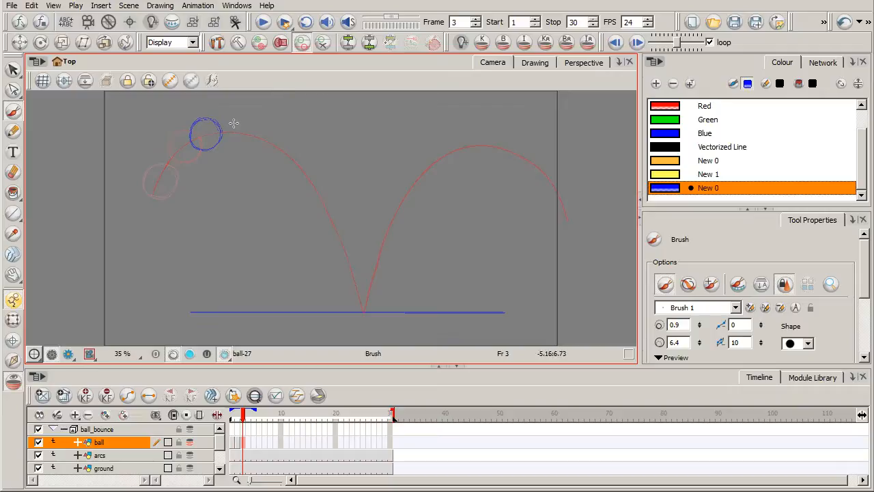
mouse_move(227, 143)
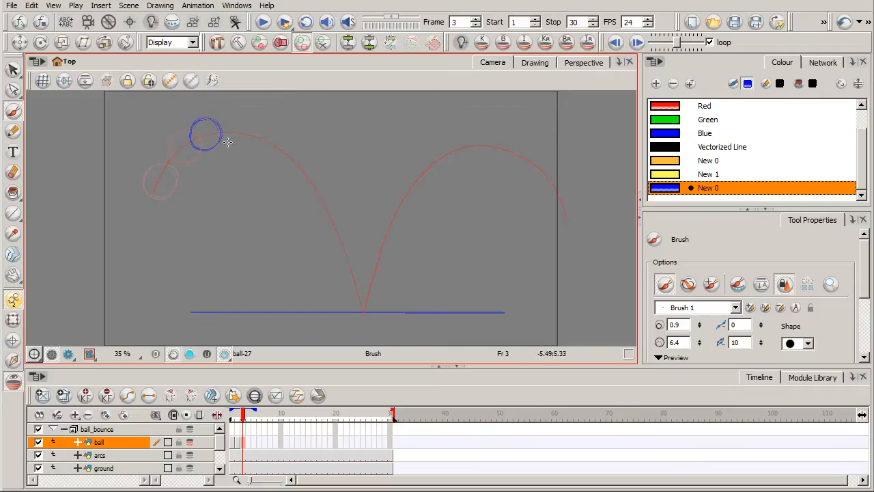
mouse_move(232, 147)
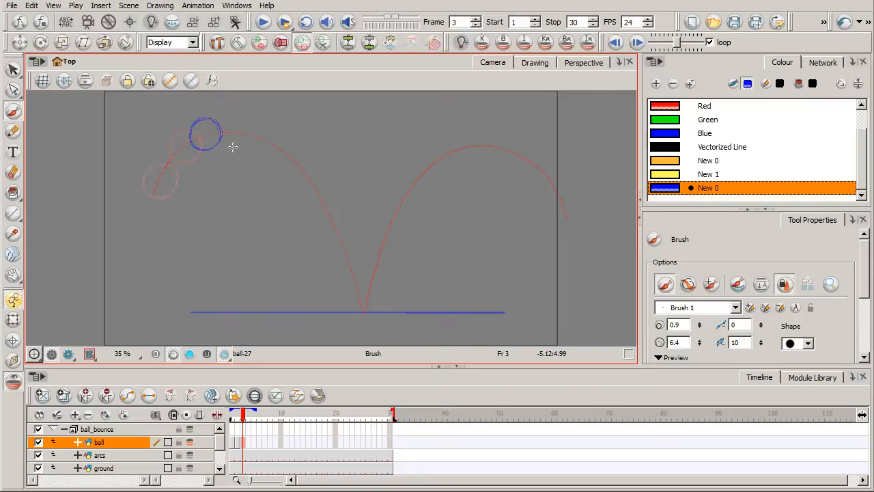
mouse_move(227, 204)
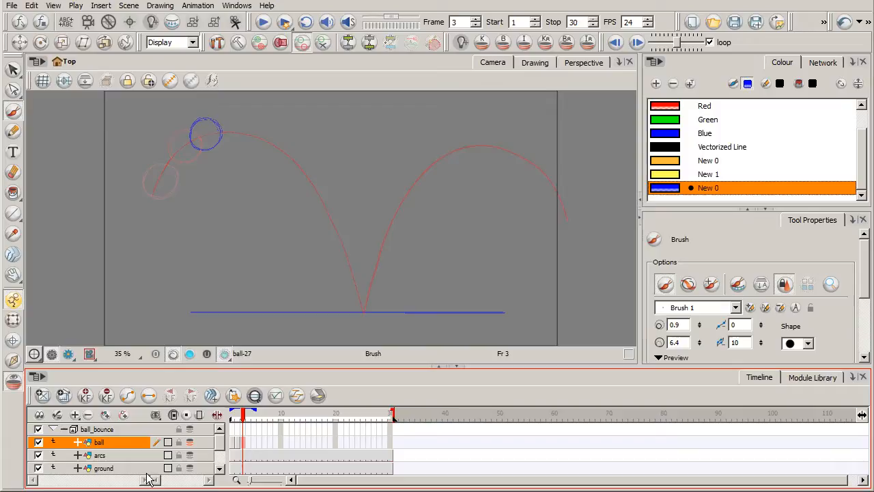
mouse_move(168, 143)
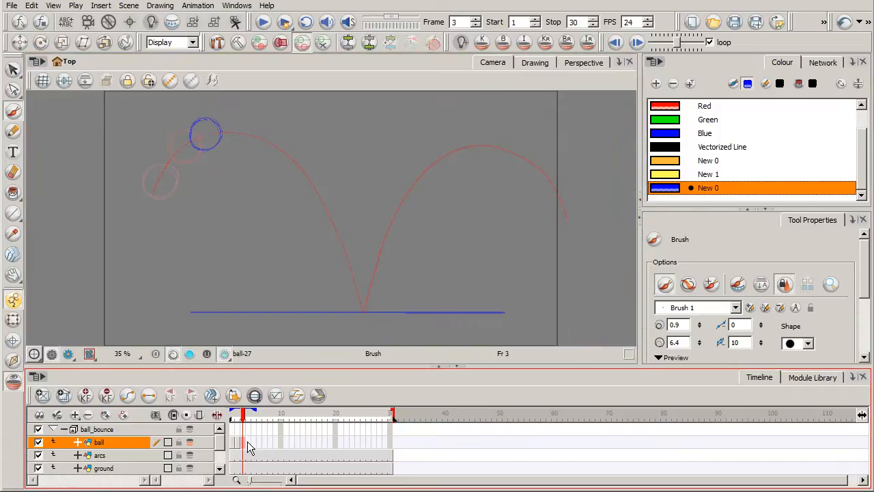
Draw the ball on frame 4 near the first arc's apex, then advance to frame 7.
left_click(247, 414)
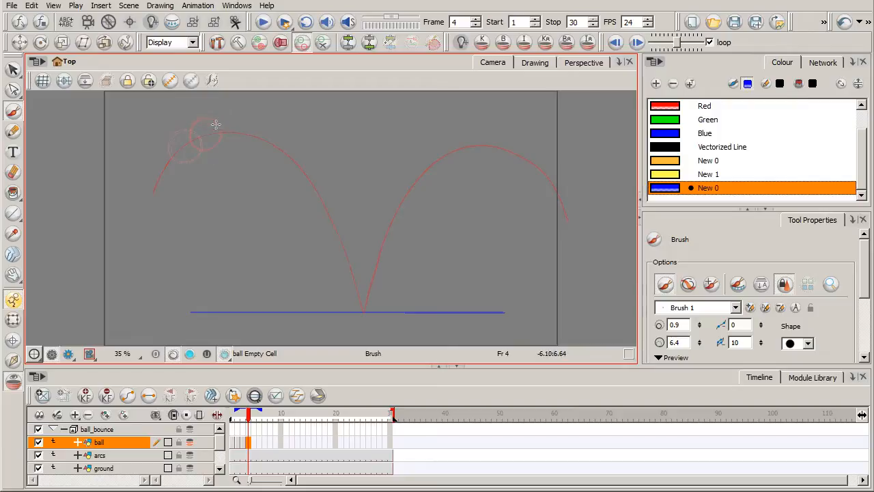
left_click_drag(205, 116, 211, 148)
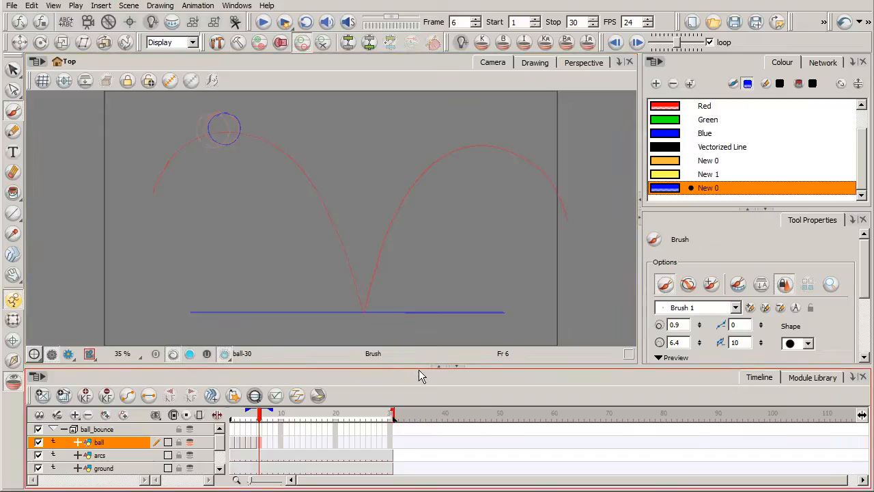
mouse_move(351, 336)
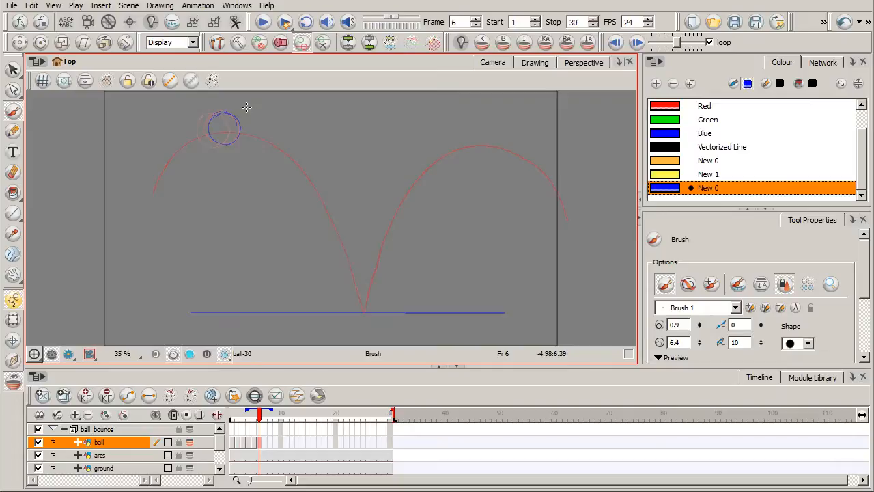
mouse_move(267, 360)
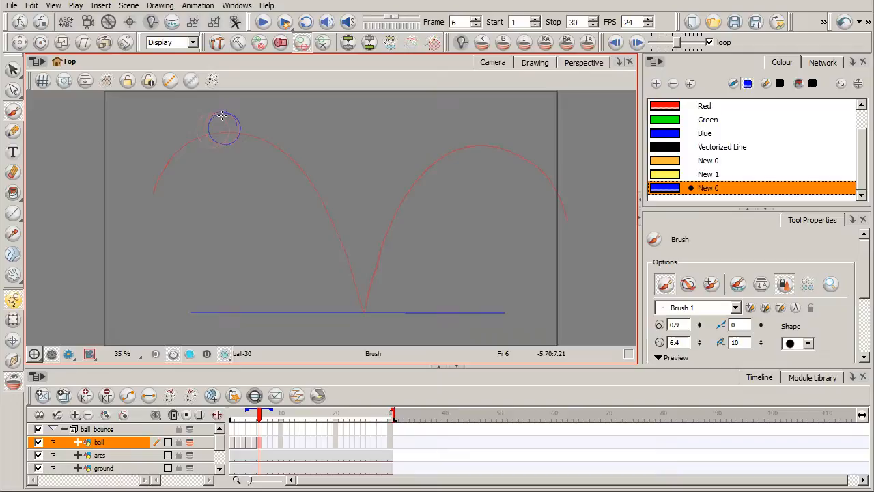
left_click(265, 441)
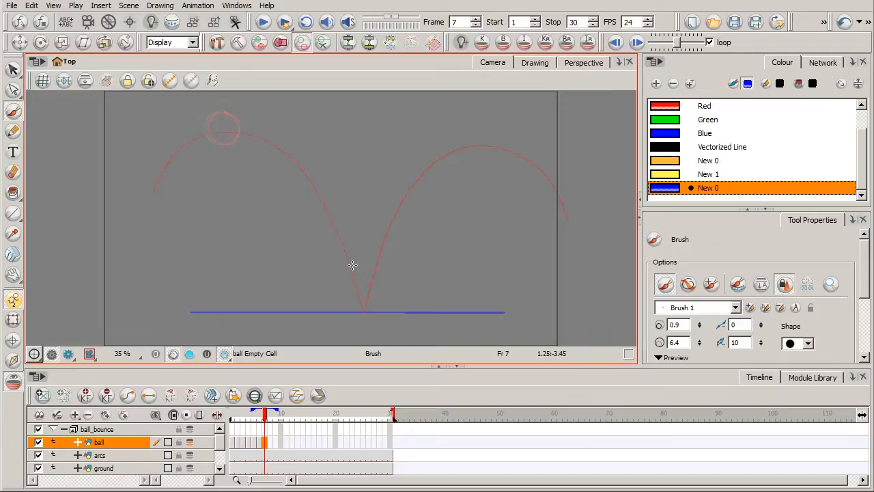
mouse_move(114, 253)
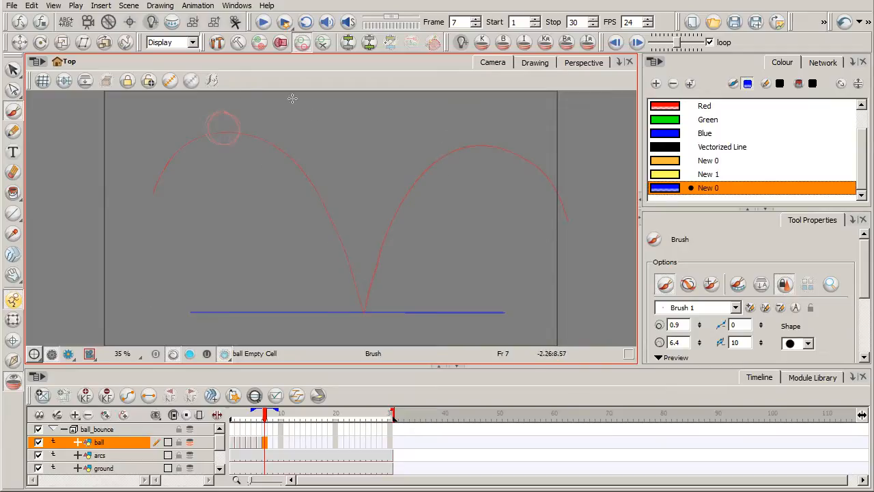
mouse_move(228, 113)
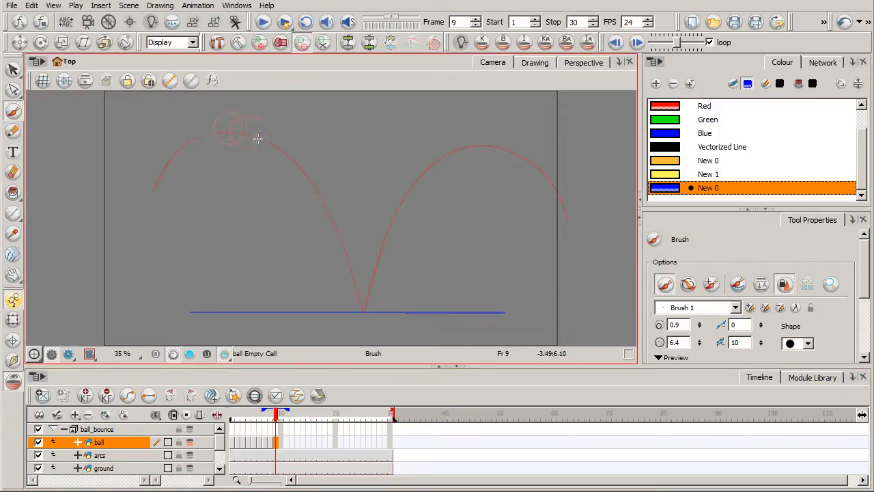
Advance to frame 13 of the ball layer to draw the next ball.
left_click(282, 413)
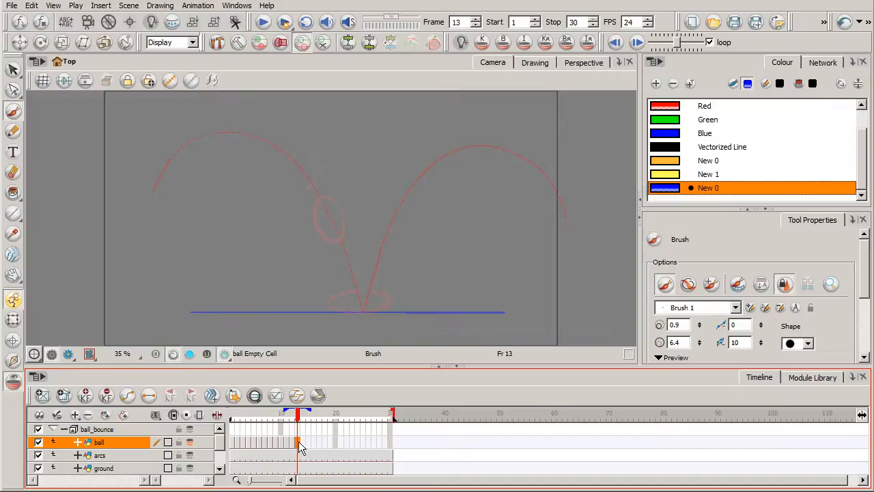
mouse_move(305, 210)
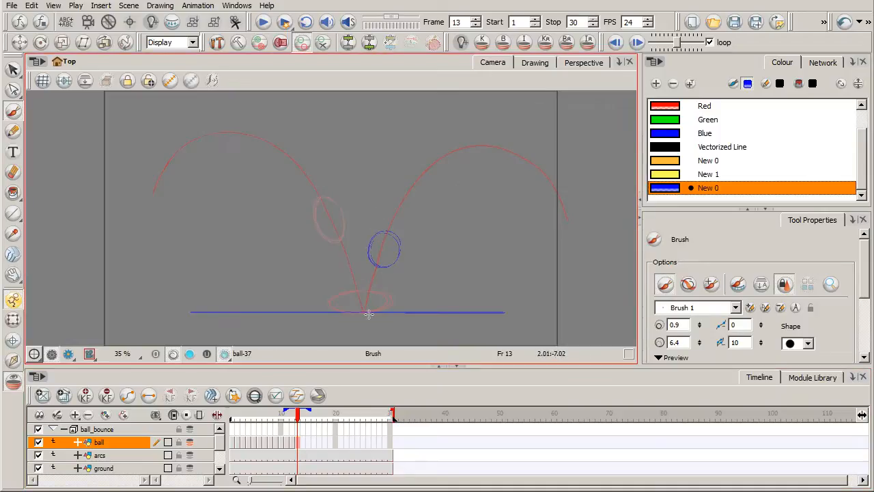
mouse_move(512, 160)
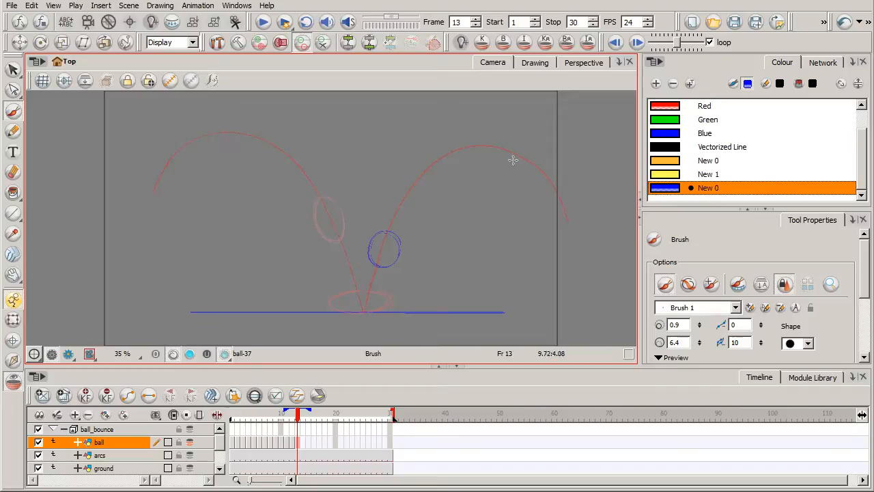
mouse_move(535, 190)
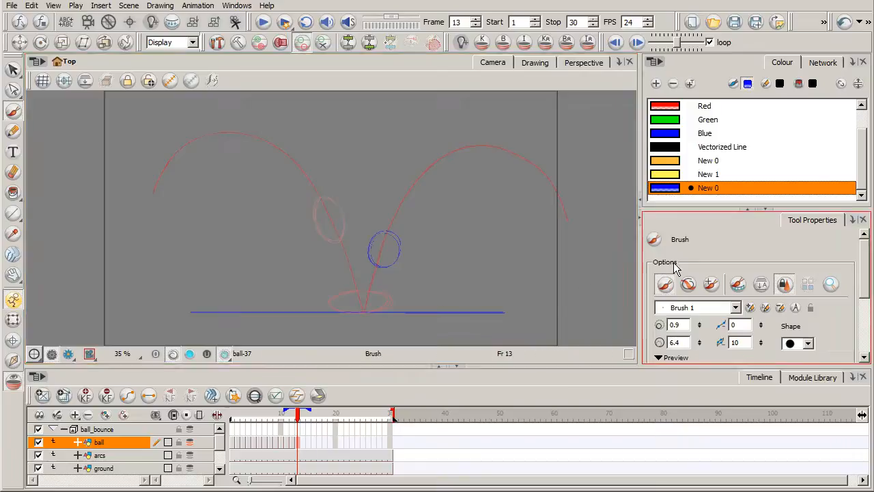
Draw the ball on a later frame near the second arc's apex.
left_click(304, 417)
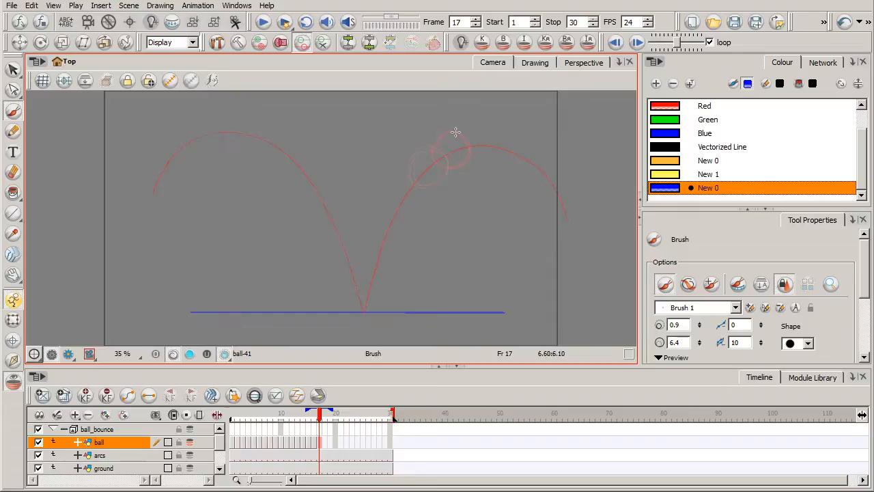
left_click_drag(454, 129, 454, 130)
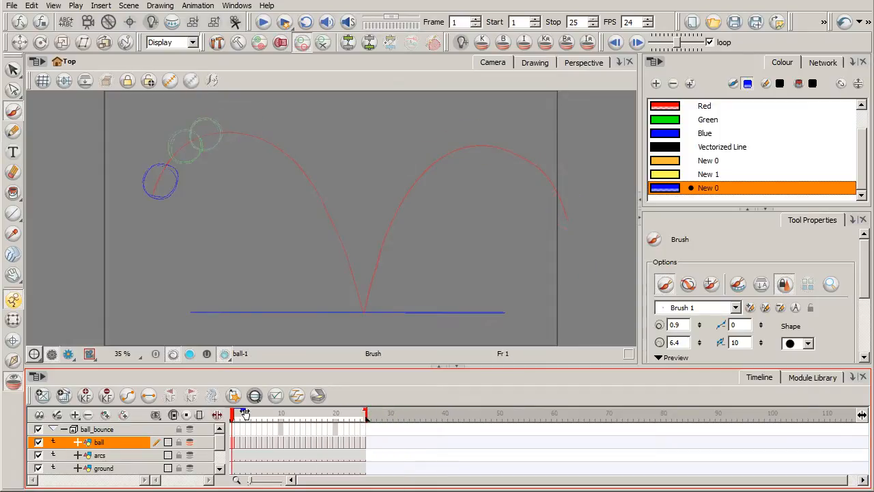
Extend onion skin across all ball drawings and play back the bounce.
left_click(246, 415)
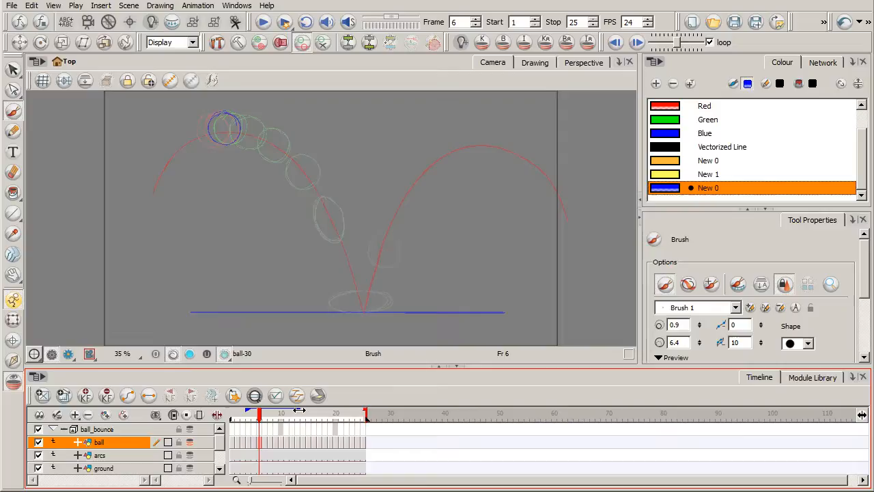
left_click(241, 415)
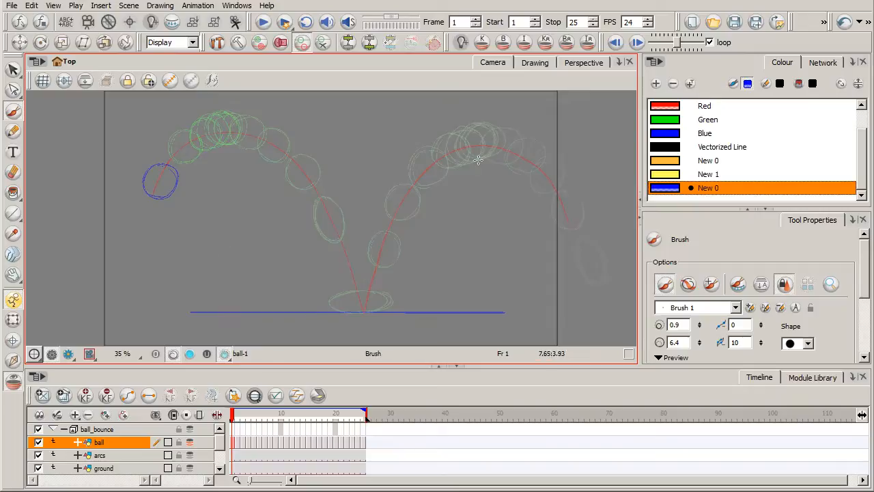
mouse_move(135, 231)
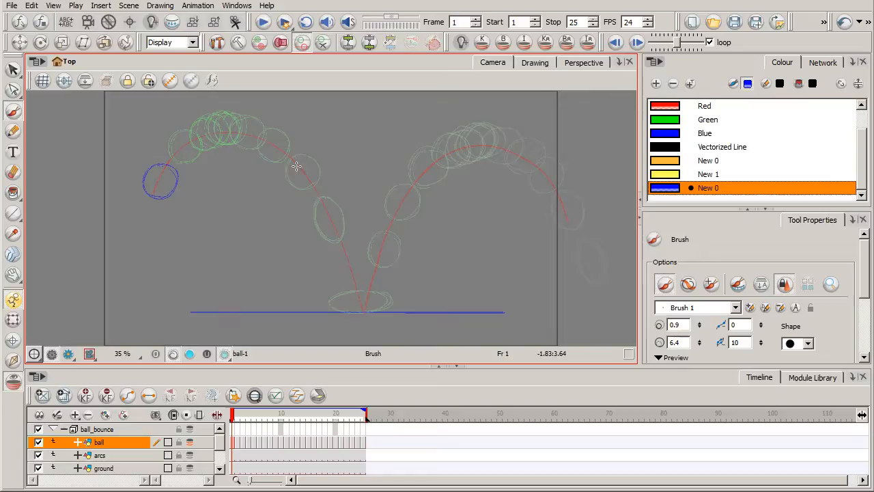
mouse_move(353, 264)
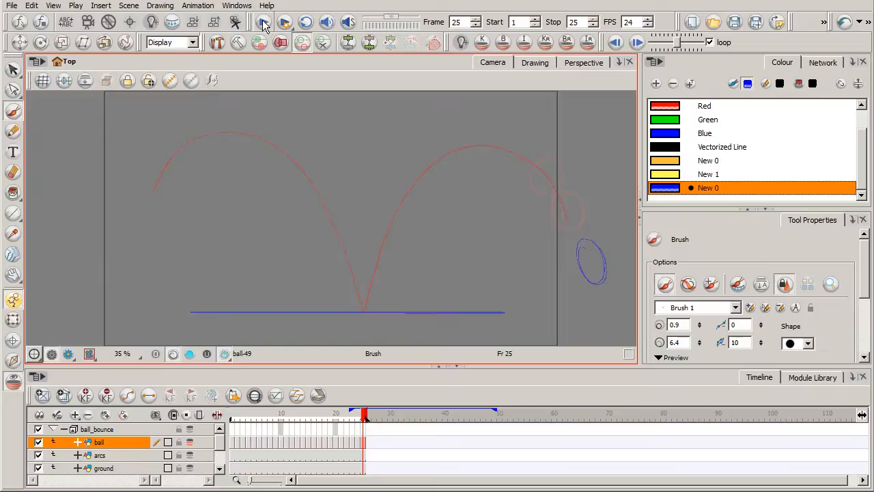
left_click(263, 21)
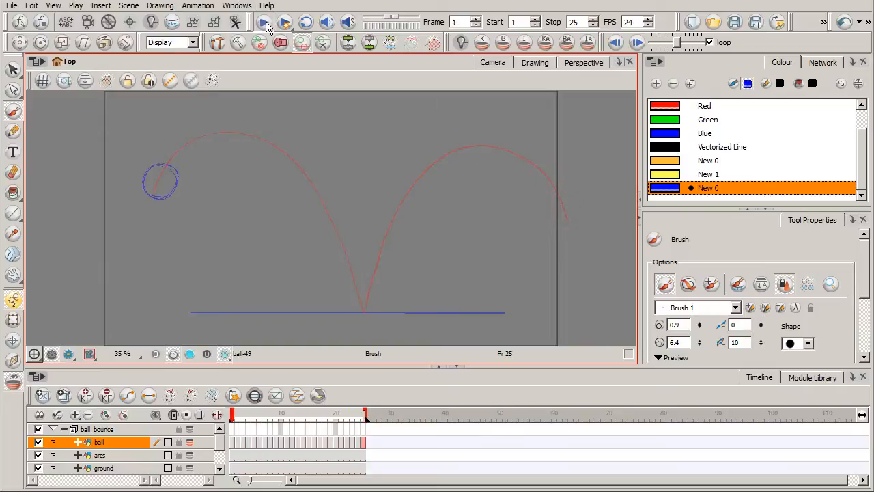
left_click(263, 22)
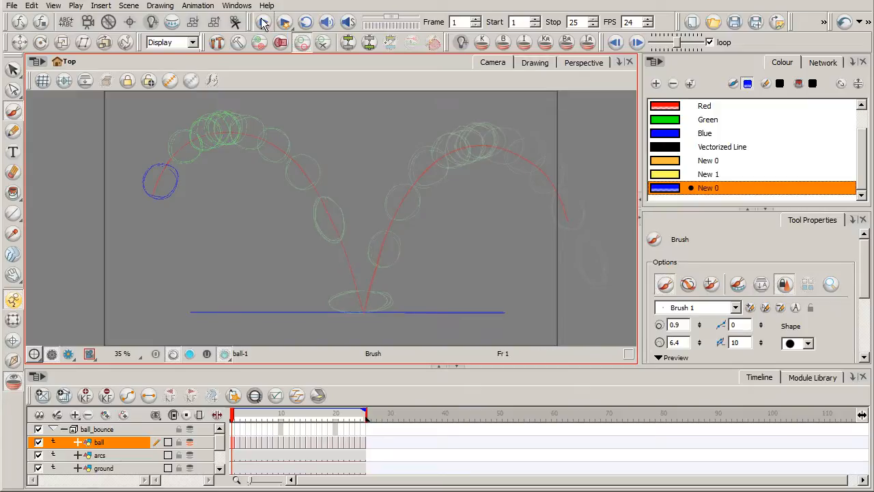
left_click(284, 22)
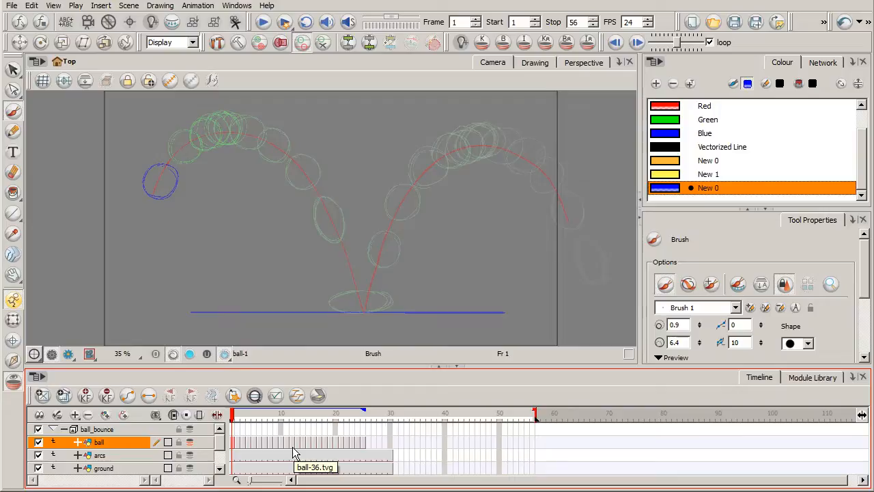
mouse_move(347, 450)
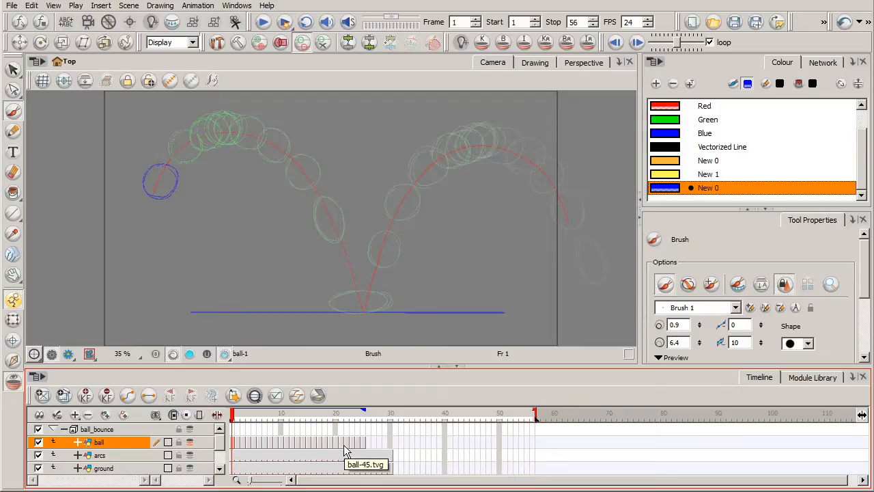
mouse_move(328, 429)
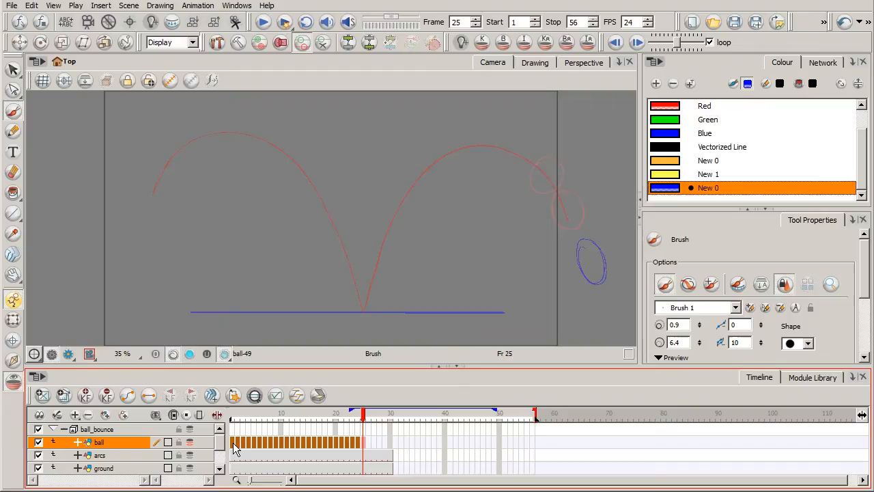
mouse_move(236, 456)
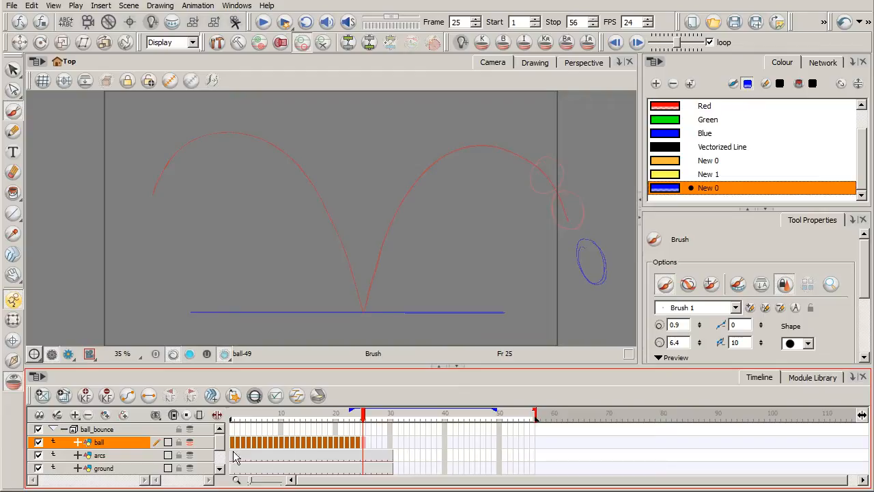
Set the selected ball cells' exposure to 2 and play back the slower bounce.
right_click(235, 455)
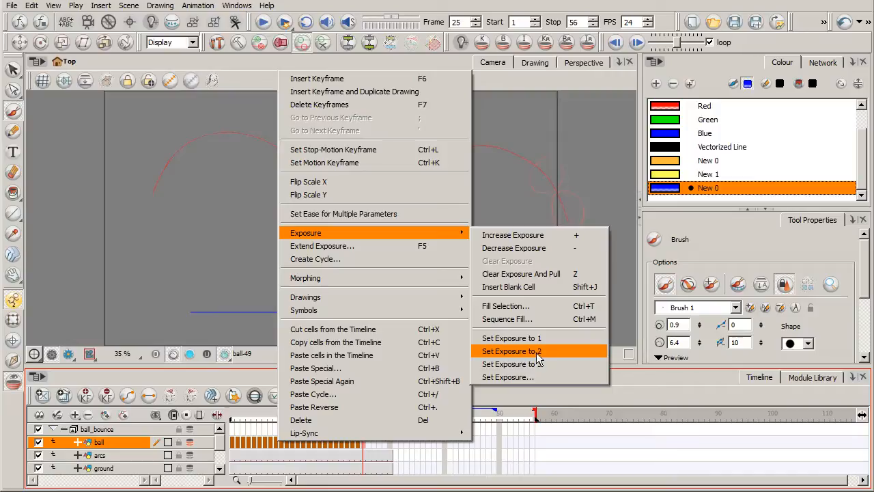
left_click(511, 351)
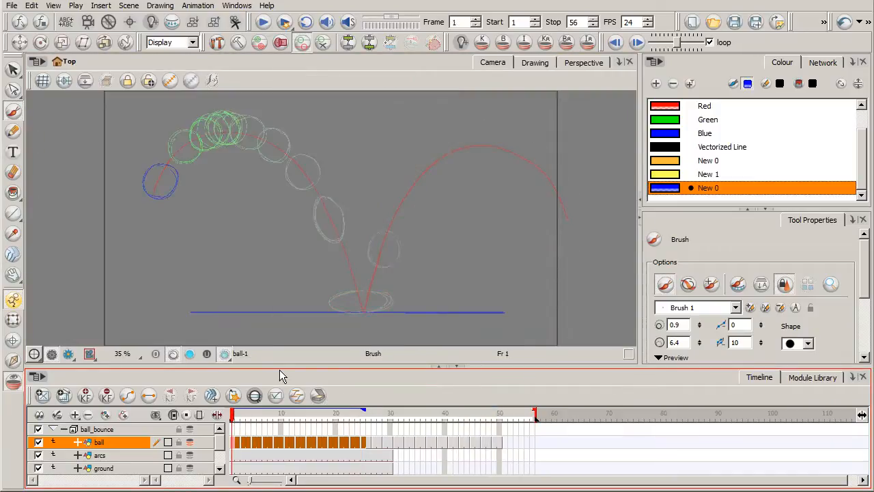
left_click(263, 22)
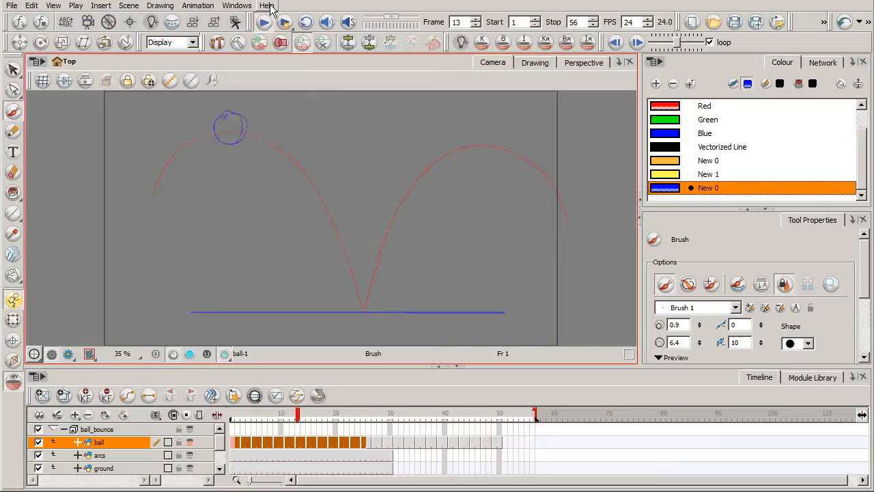
left_click(263, 22)
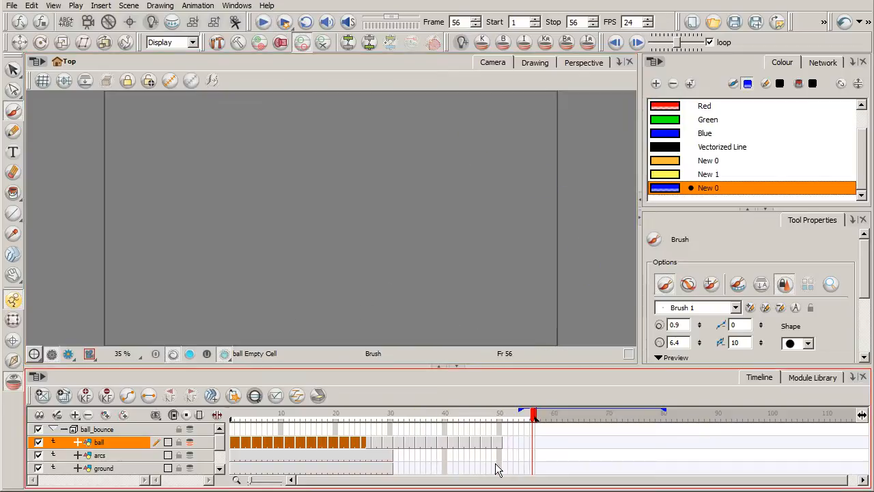
left_click(263, 22)
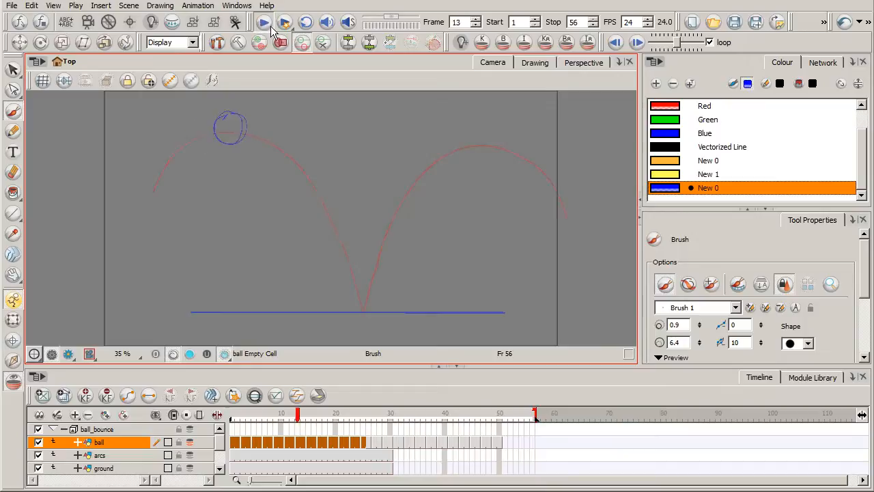
left_click(263, 22)
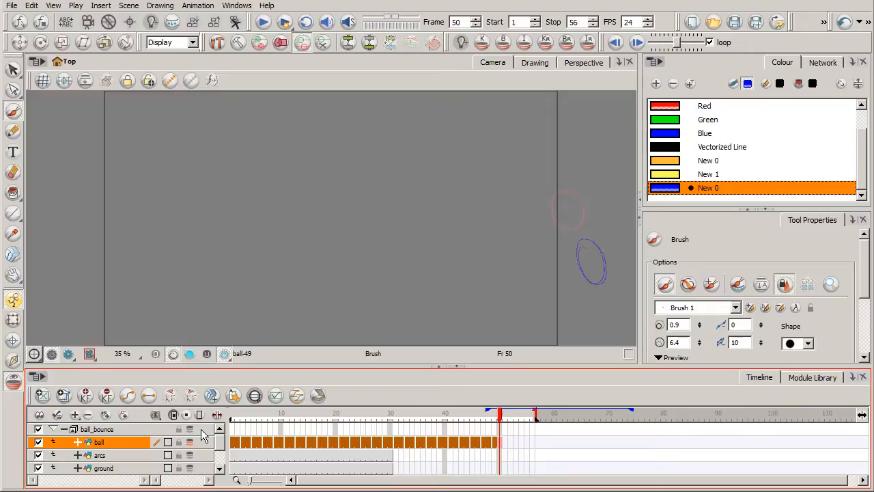
mouse_move(332, 465)
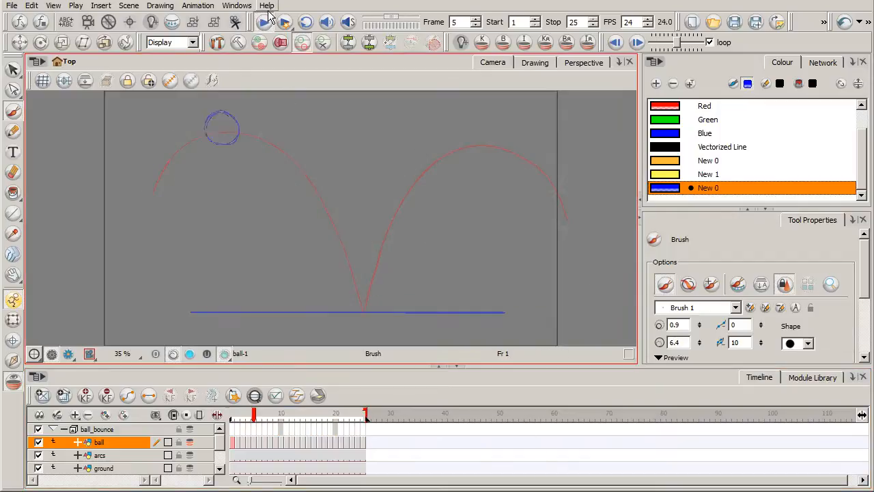
left_click(264, 21)
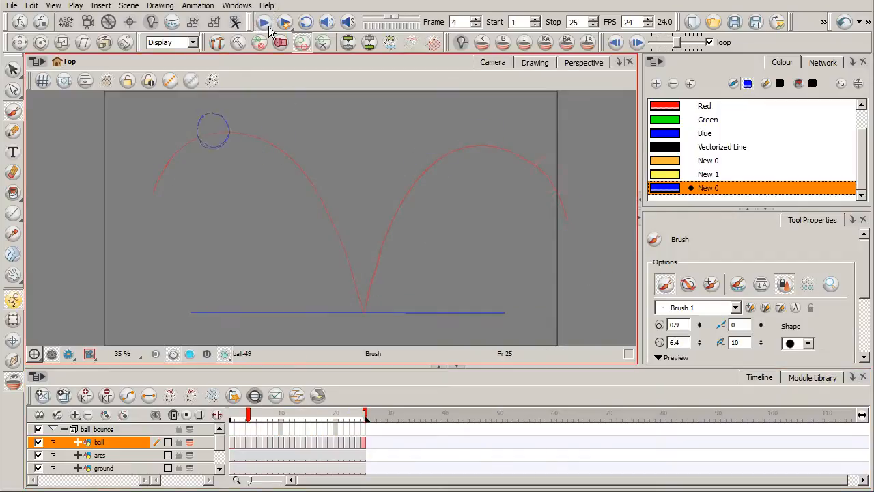
left_click(264, 22)
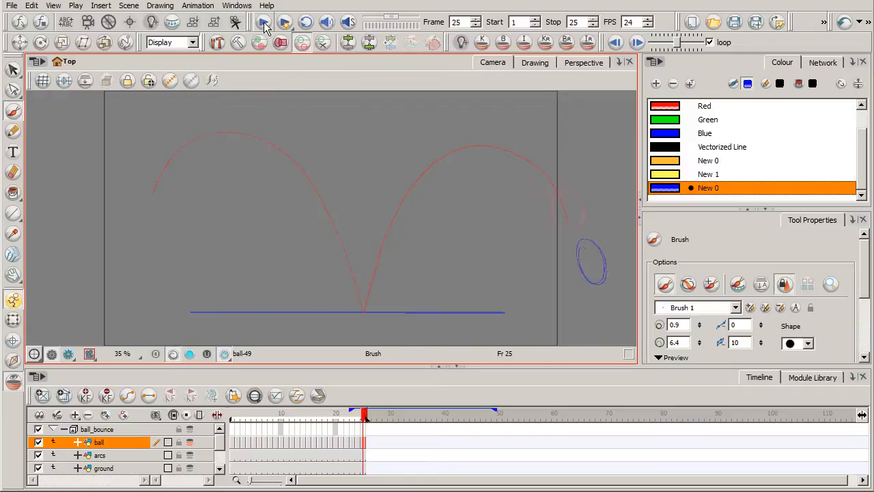
left_click(263, 22)
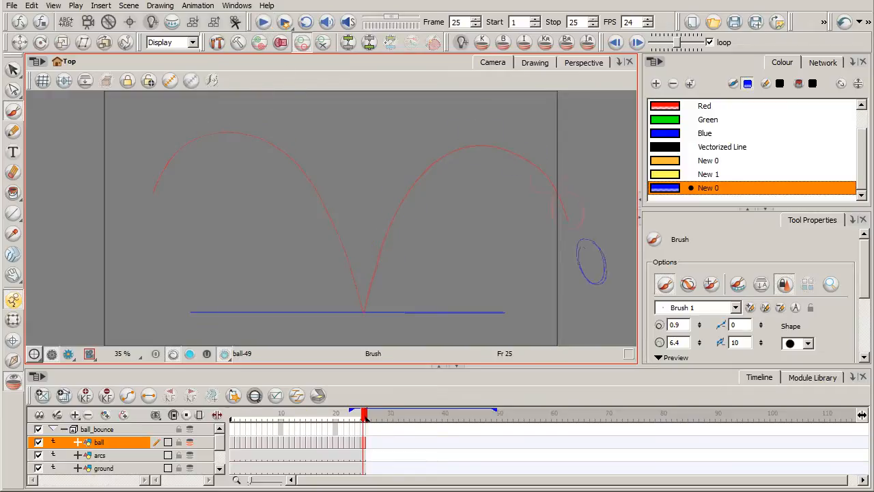
left_click(263, 22)
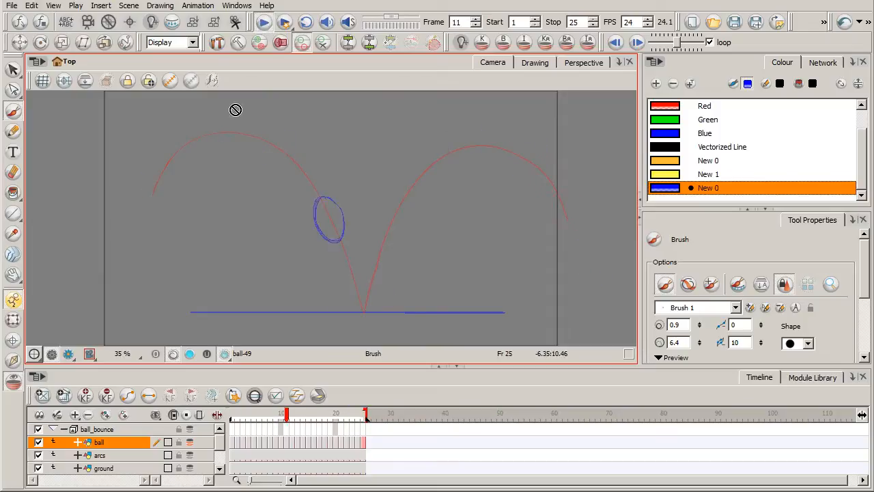
left_click(262, 22)
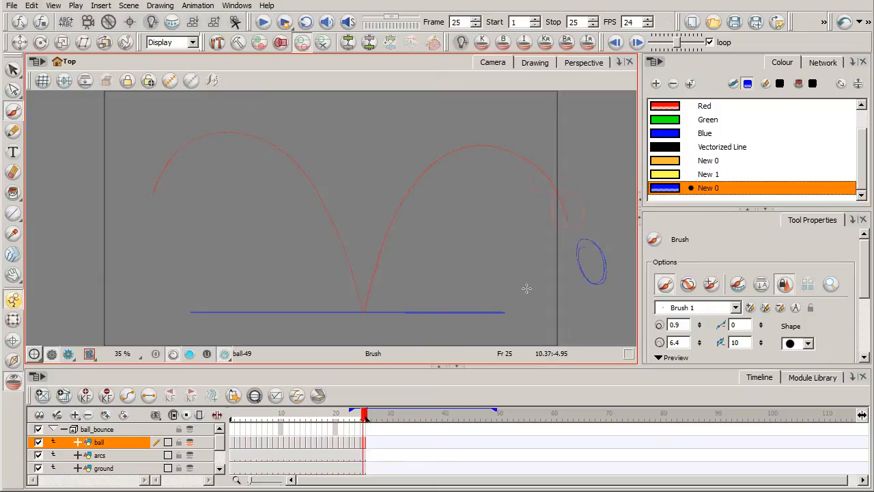
left_click(263, 22)
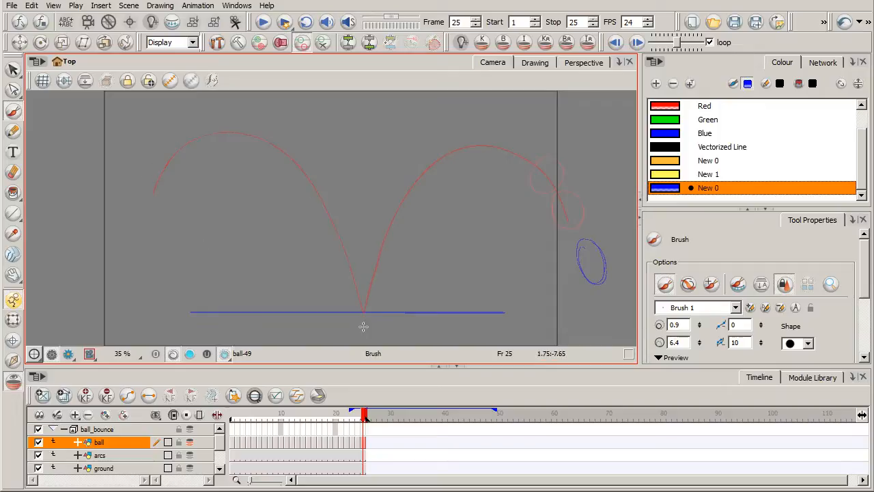
mouse_move(331, 310)
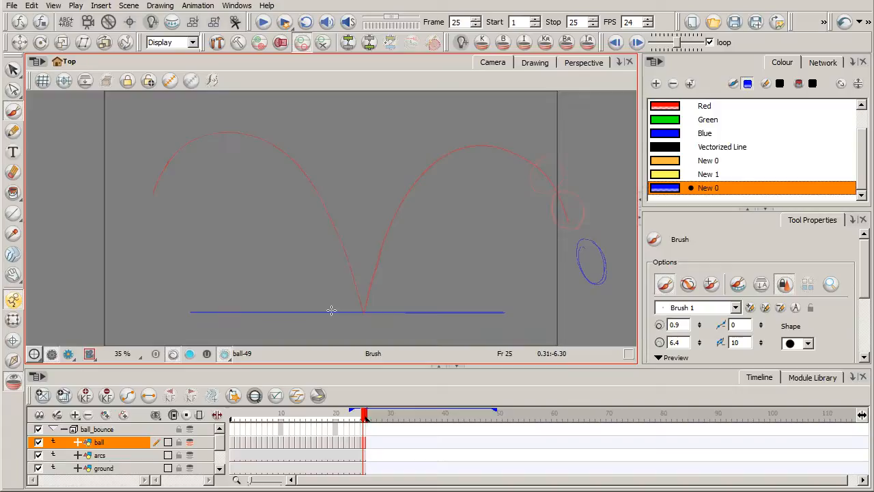
mouse_move(563, 225)
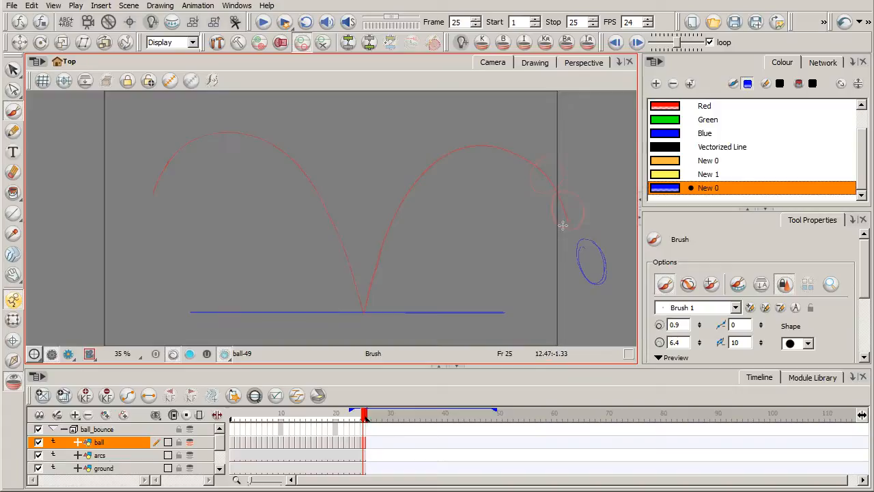
mouse_move(353, 313)
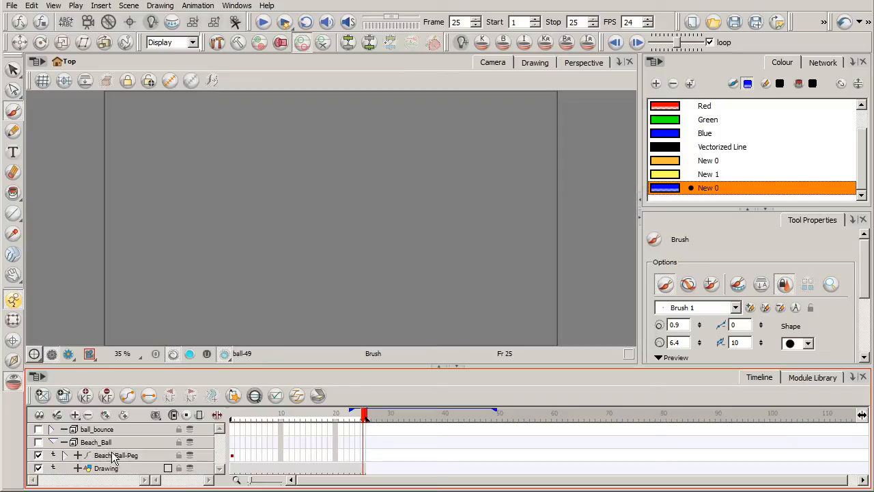
Enable the Beach_Ball layer, select Beach_Ball-Peg, and check Windows > Toolbars.
left_click(39, 442)
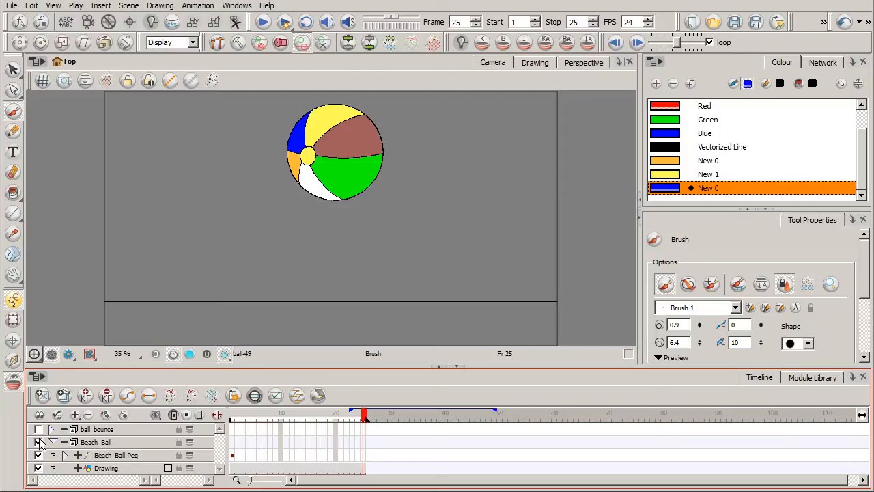
left_click(38, 429)
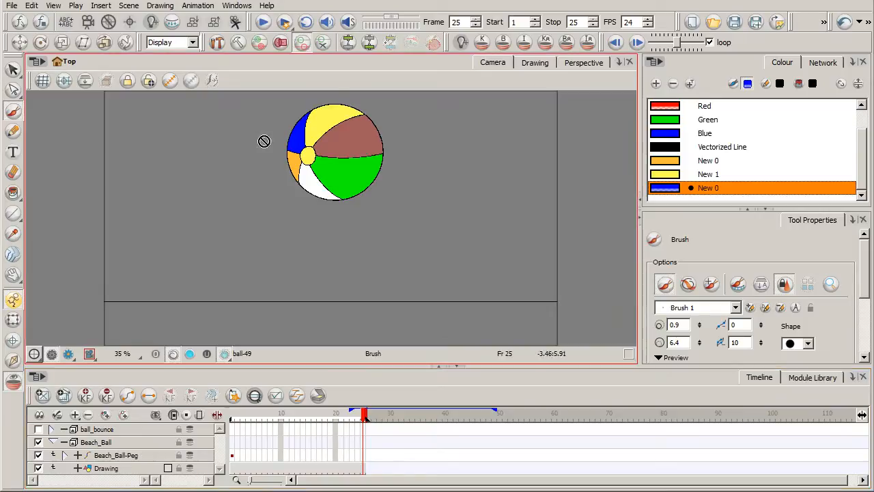
mouse_move(441, 257)
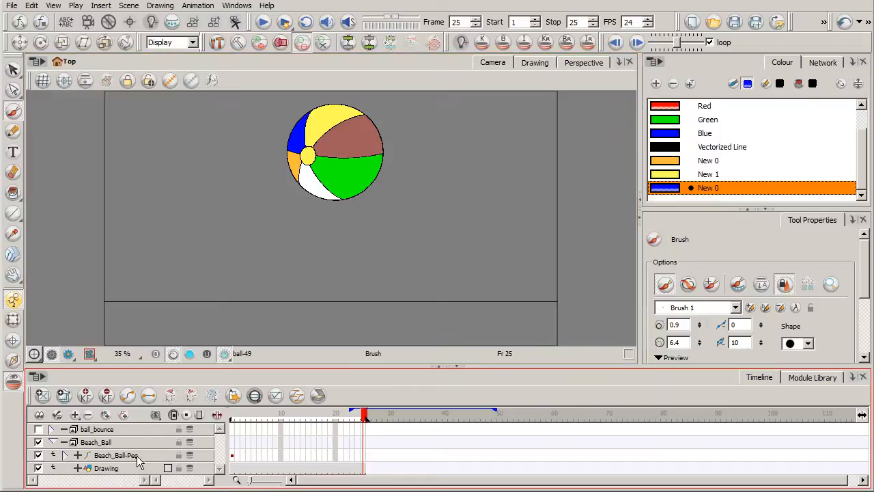
left_click(116, 455)
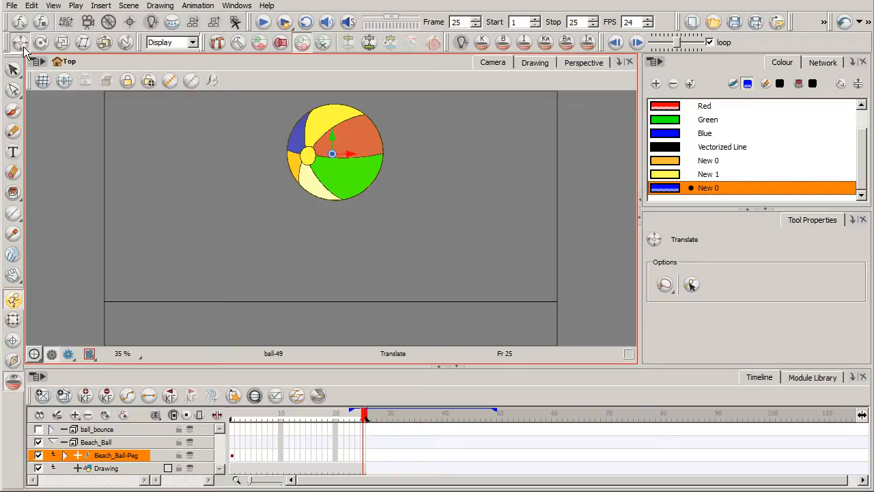
left_click(237, 5)
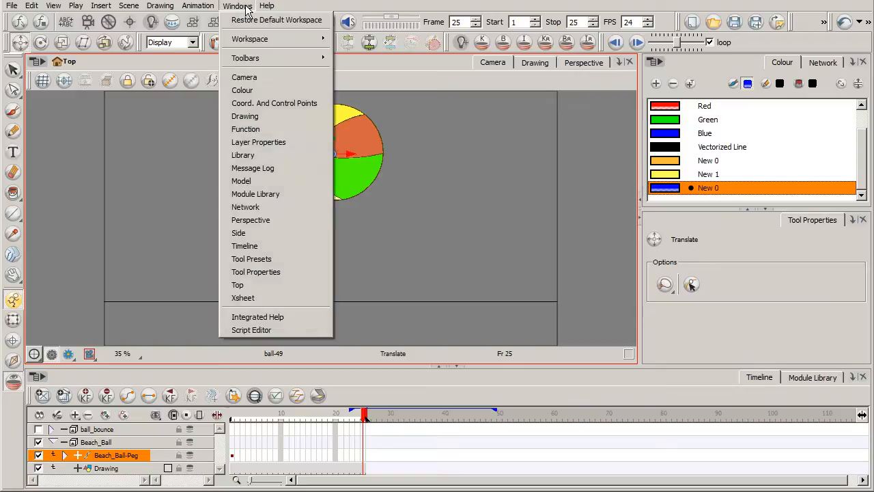
mouse_move(249, 57)
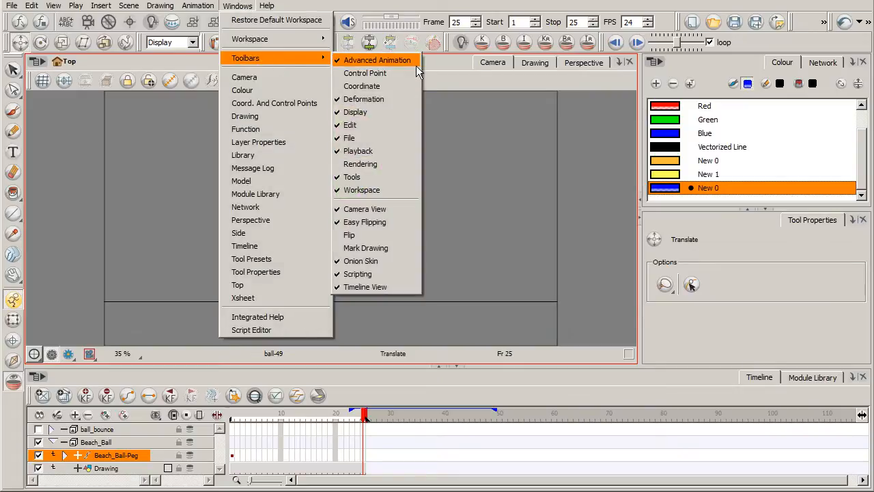
mouse_move(390, 71)
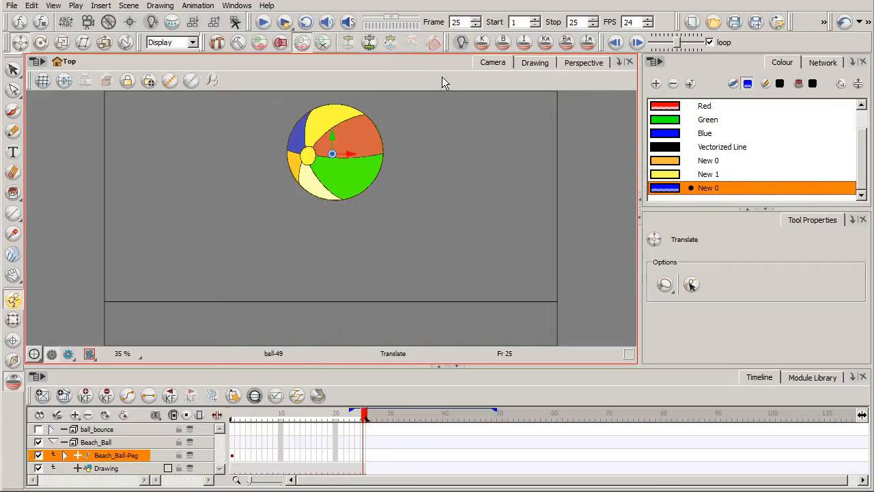
mouse_move(259, 433)
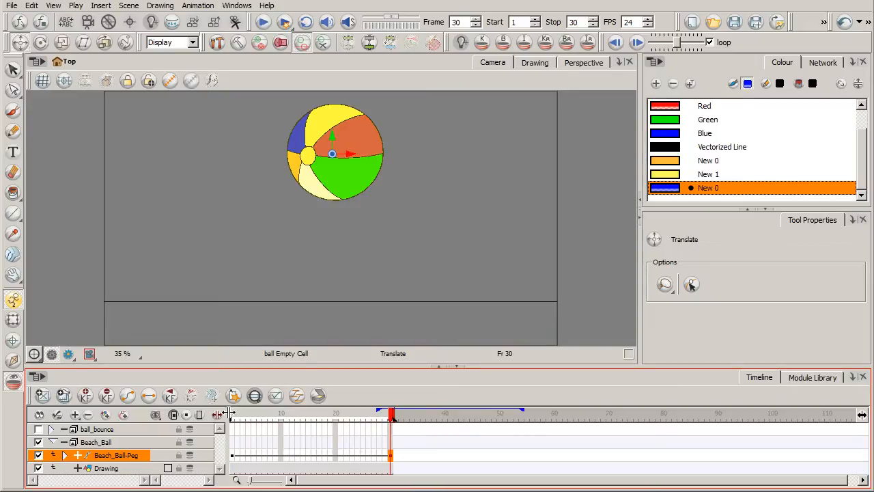
Key the peg at frame 30, then lower the ball onto the ground at frame 16.
left_click(305, 22)
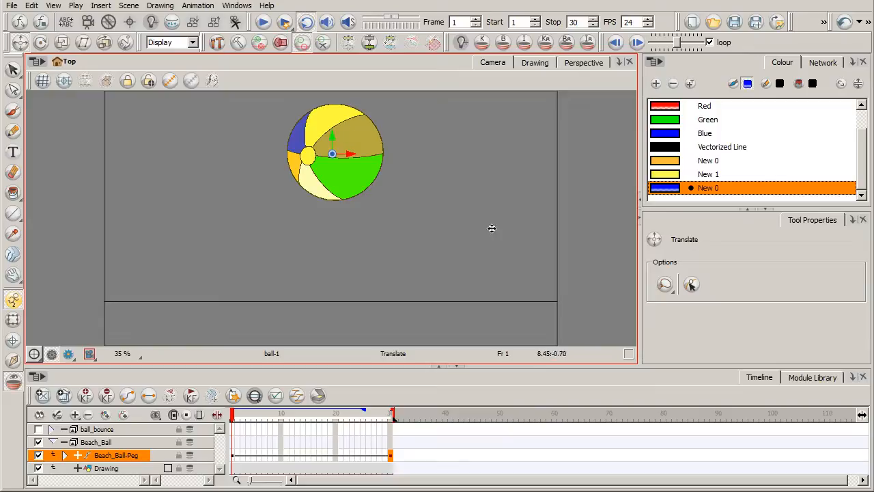
left_click(309, 414)
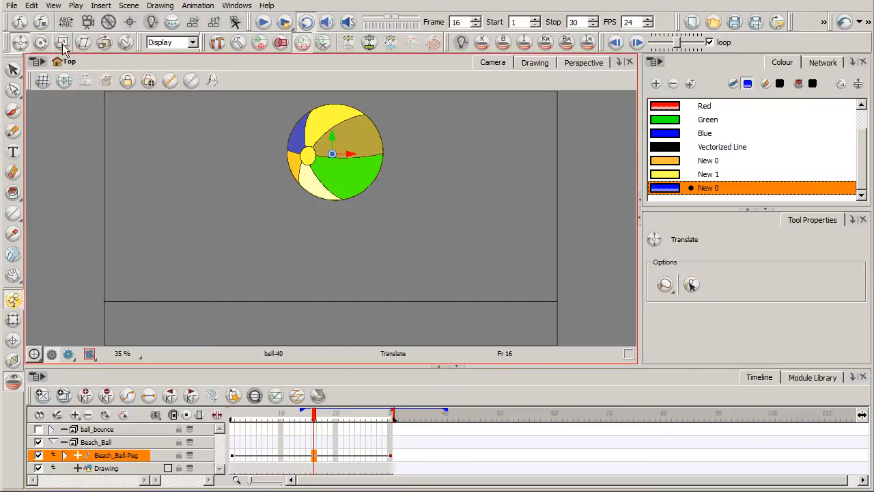
left_click_drag(333, 154, 332, 176)
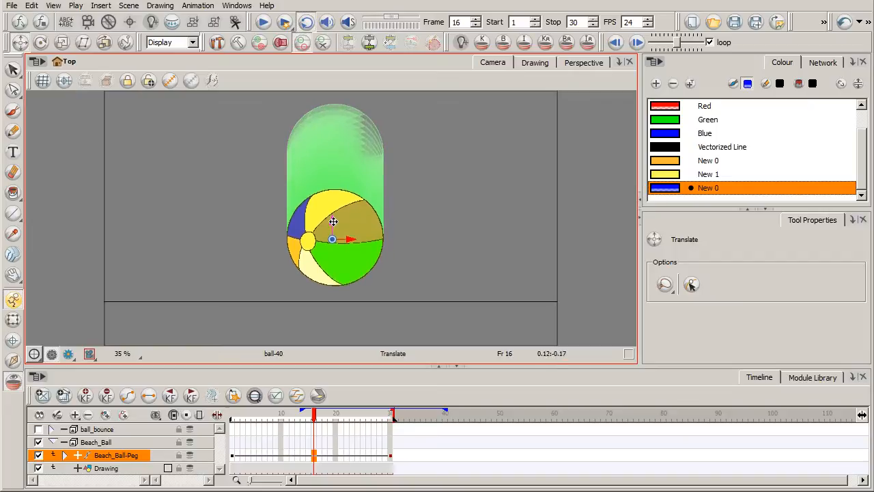
left_click_drag(332, 222, 333, 236)
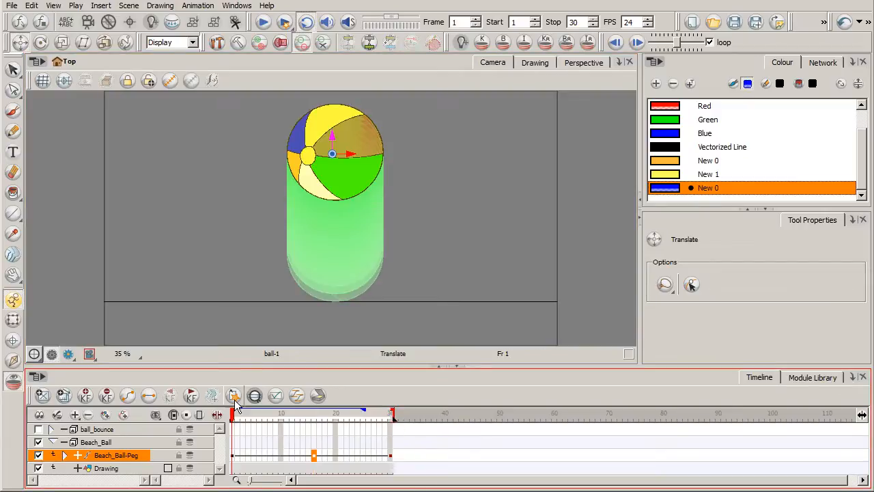
left_click(263, 22)
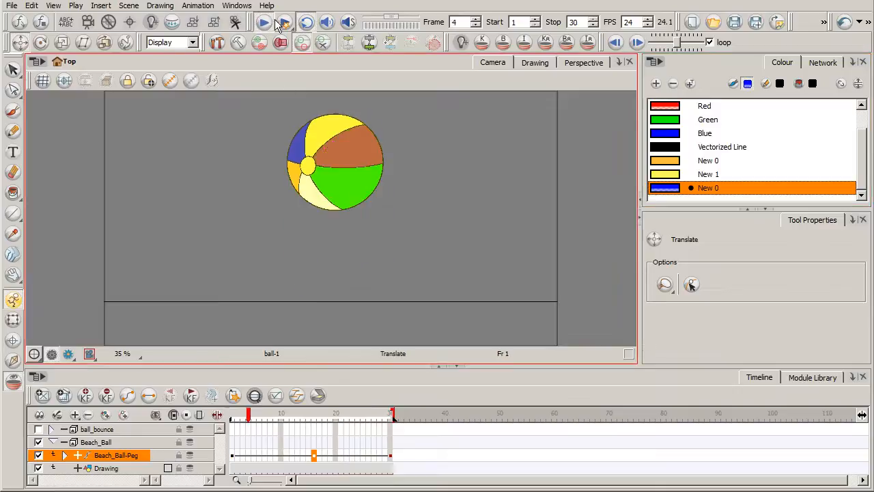
left_click(263, 22)
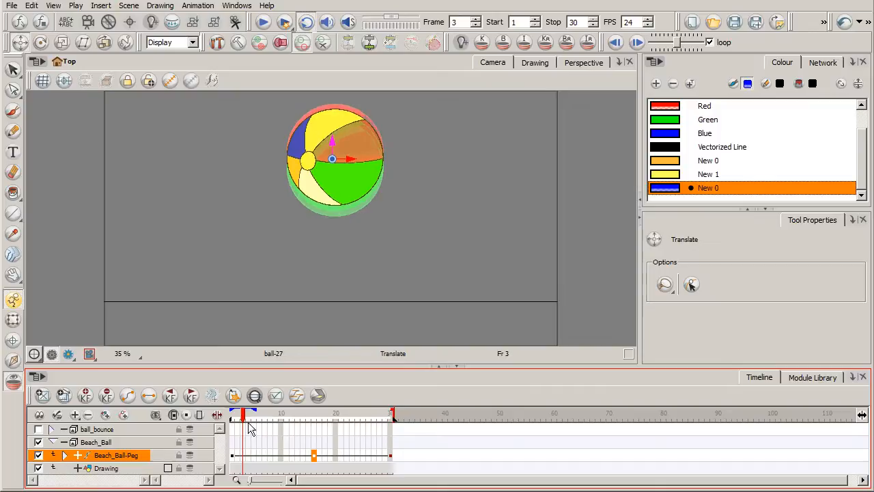
left_click(67, 454)
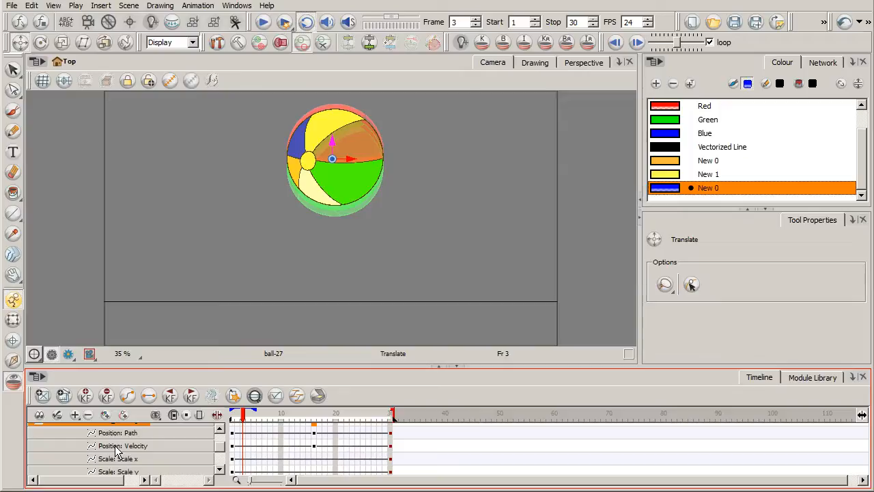
Open the Beach_Ball-Peg Position: Velocity function in the Velocity Editor.
double_click(123, 445)
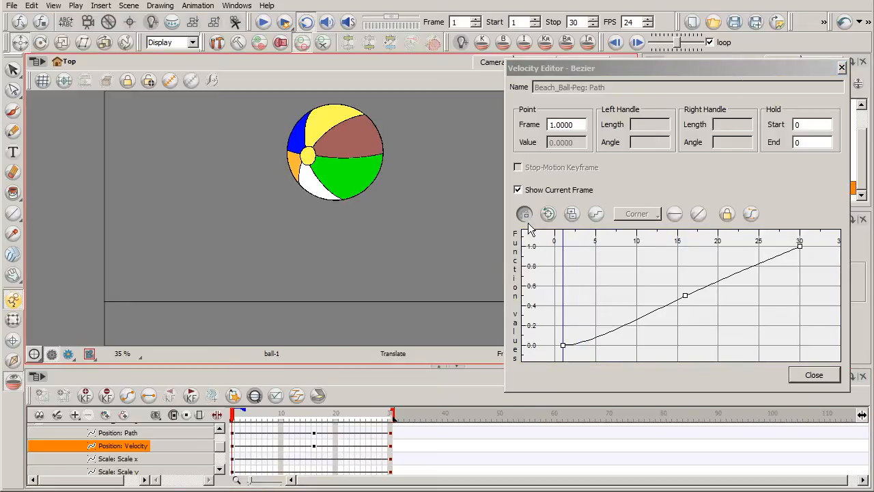
mouse_move(816, 249)
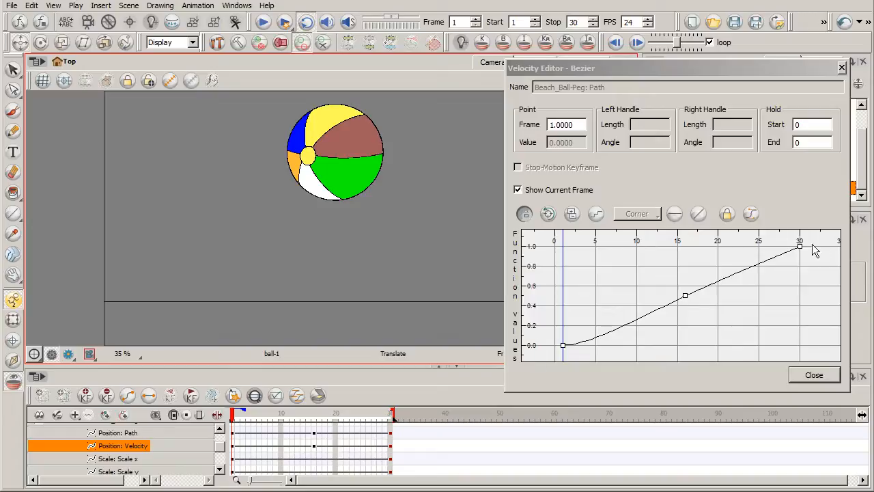
mouse_move(529, 258)
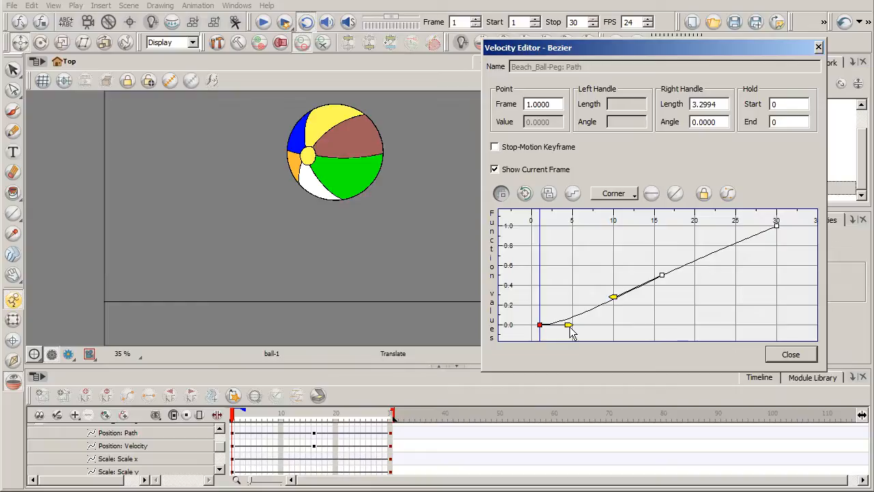
mouse_move(543, 326)
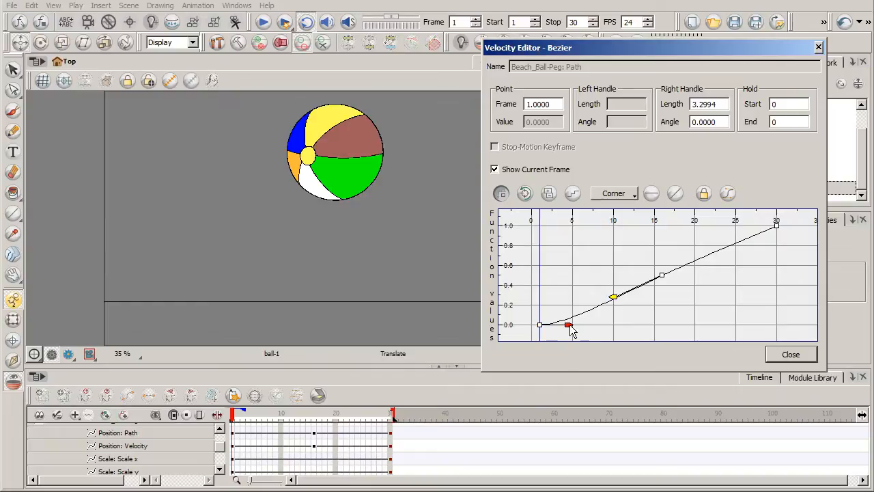
Flatten the frame 1 and frame 30 handles and reshape around frame 16 into an S-curve.
left_click_drag(569, 324, 634, 330)
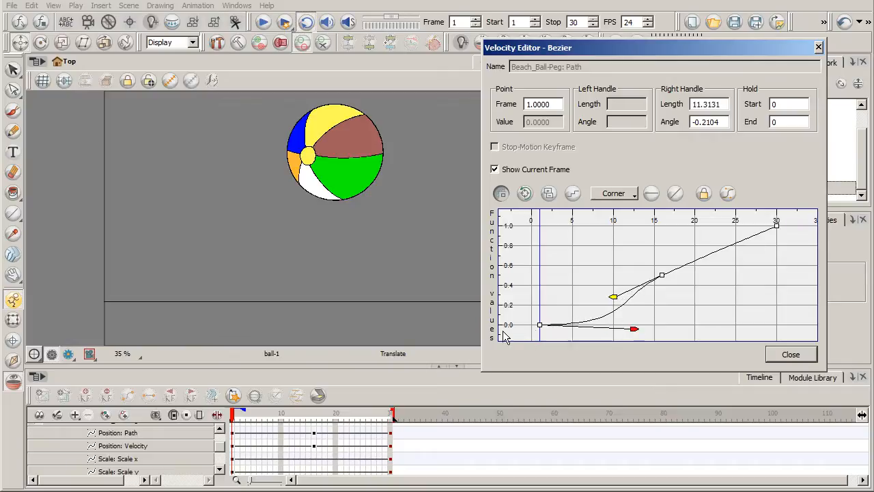
mouse_move(799, 229)
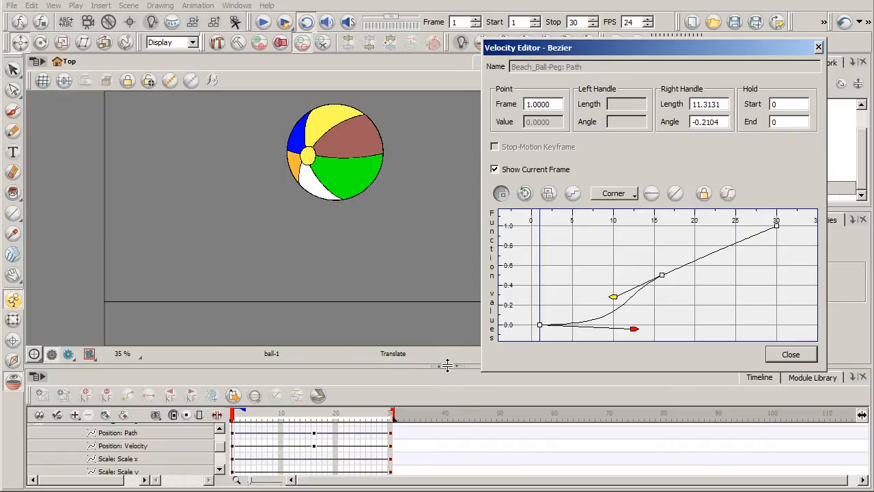
mouse_move(648, 340)
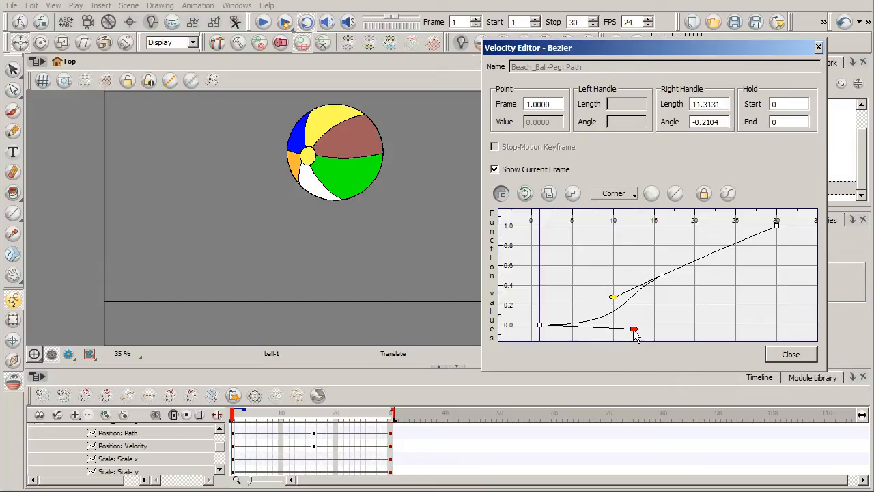
left_click_drag(634, 330, 642, 325)
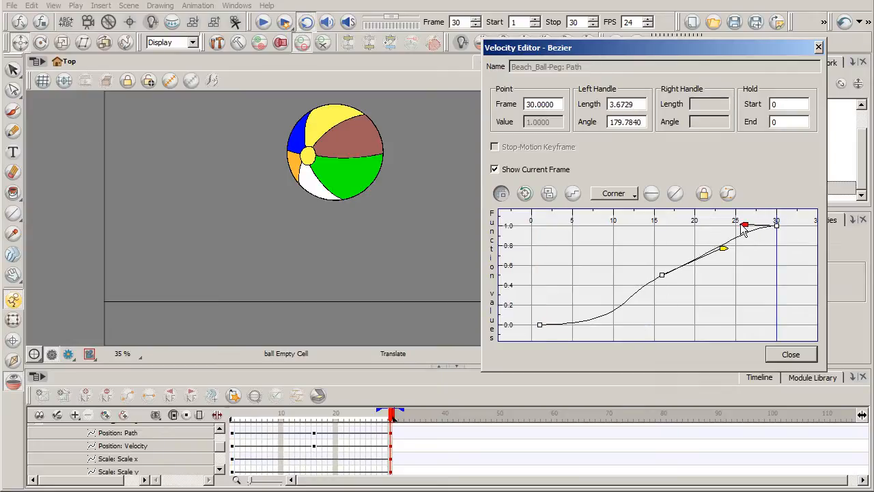
left_click_drag(744, 226, 710, 224)
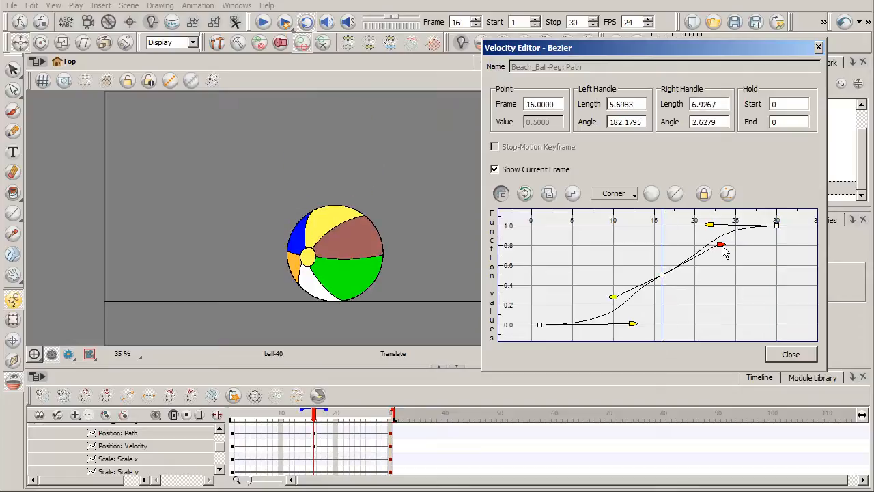
left_click_drag(721, 244, 618, 304)
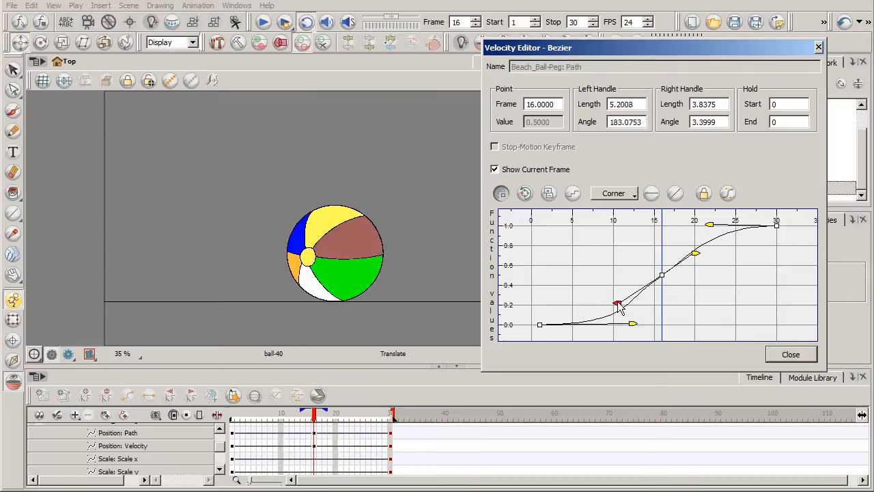
left_click_drag(618, 304, 694, 254)
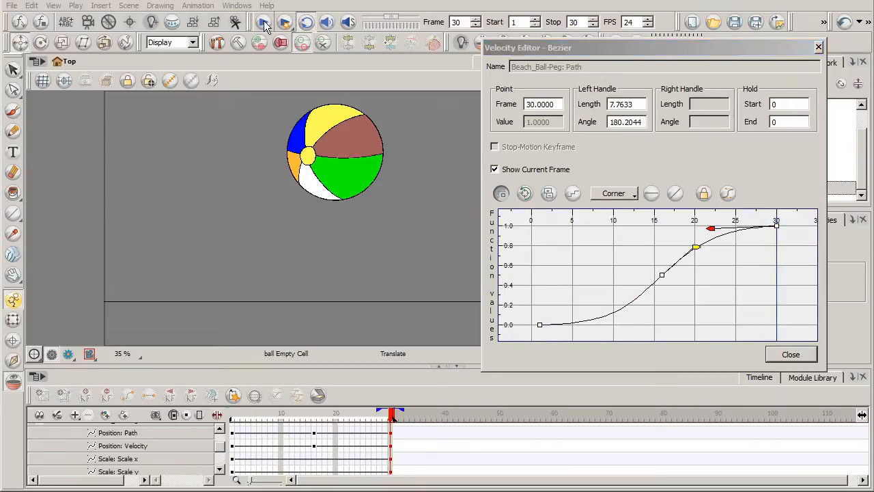
Play the bounce, stop it, and select the Beach_Ball-Peg layer to ghost neighbouring positions.
left_click(284, 21)
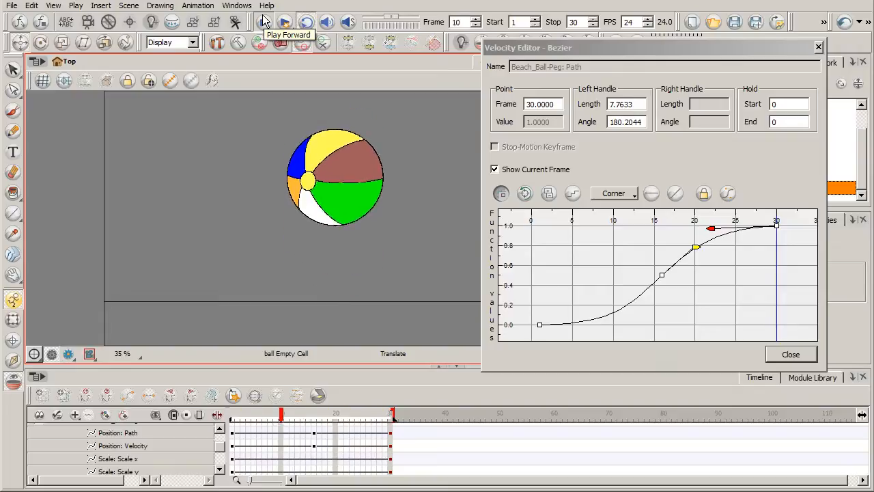
left_click(263, 21)
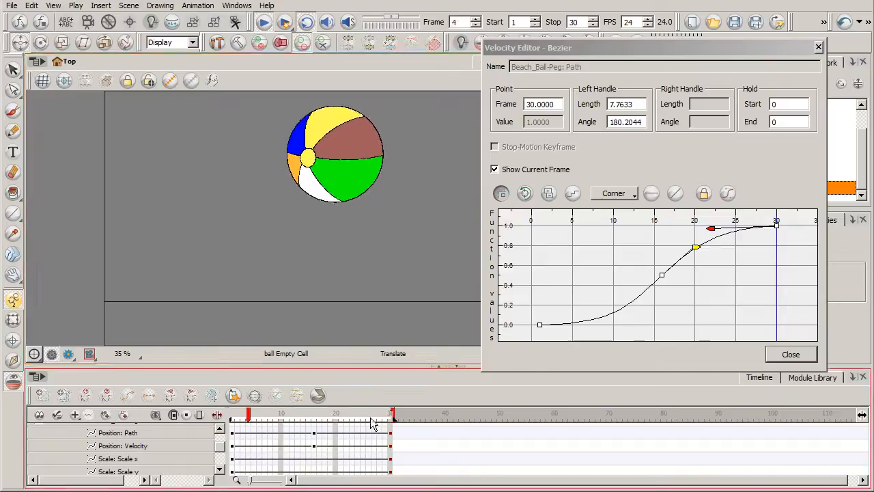
left_click(334, 415)
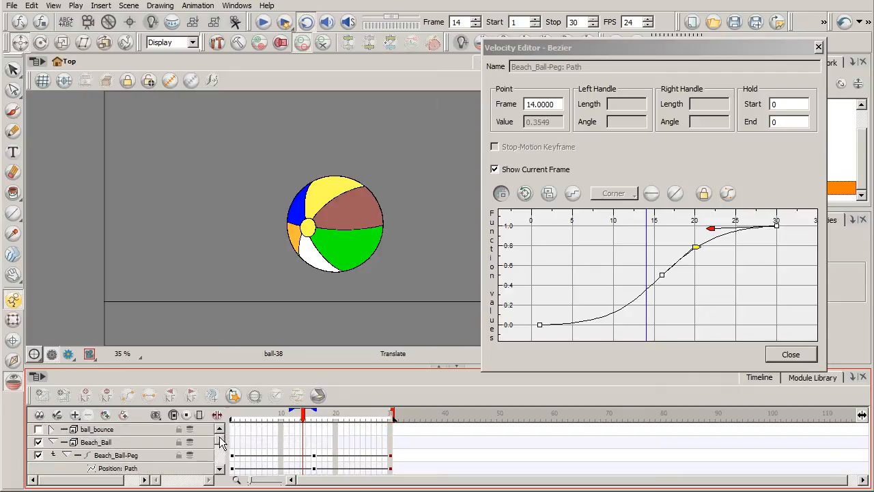
left_click(287, 415)
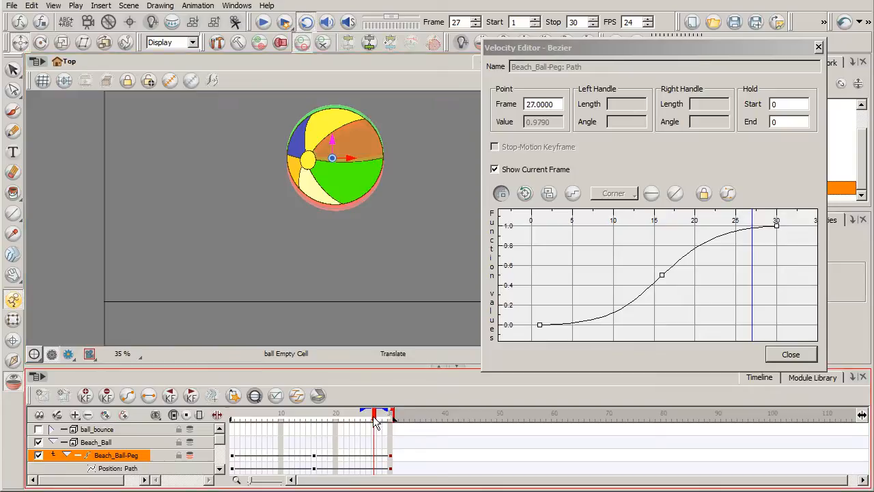
Scrub through the ball's frames, replay the bounce from frame 1, and land on frame 15.
left_click(341, 414)
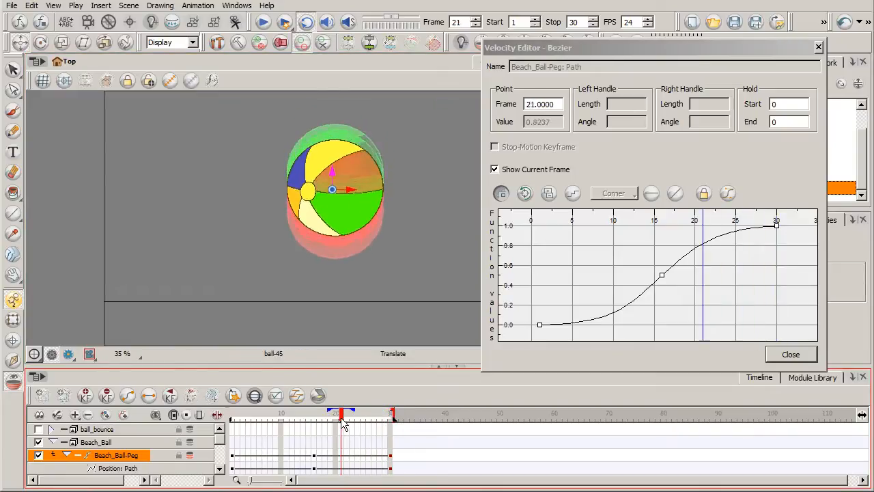
left_click_drag(342, 416, 332, 417)
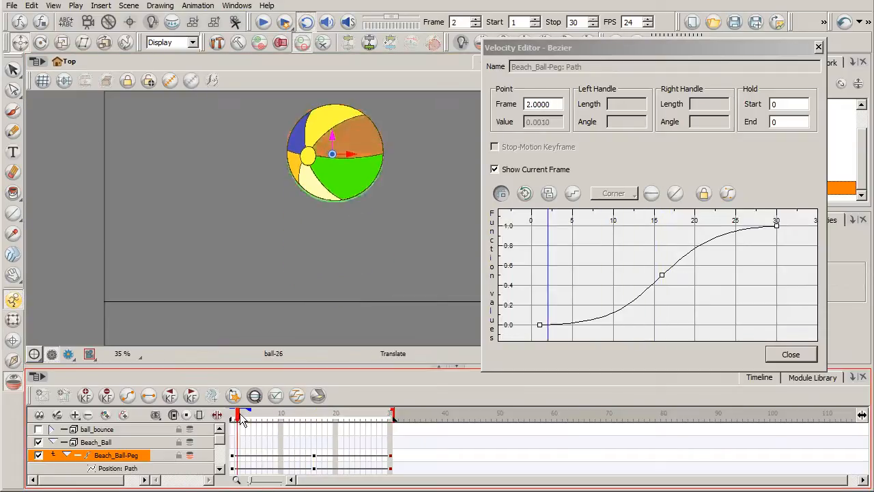
left_click(262, 22)
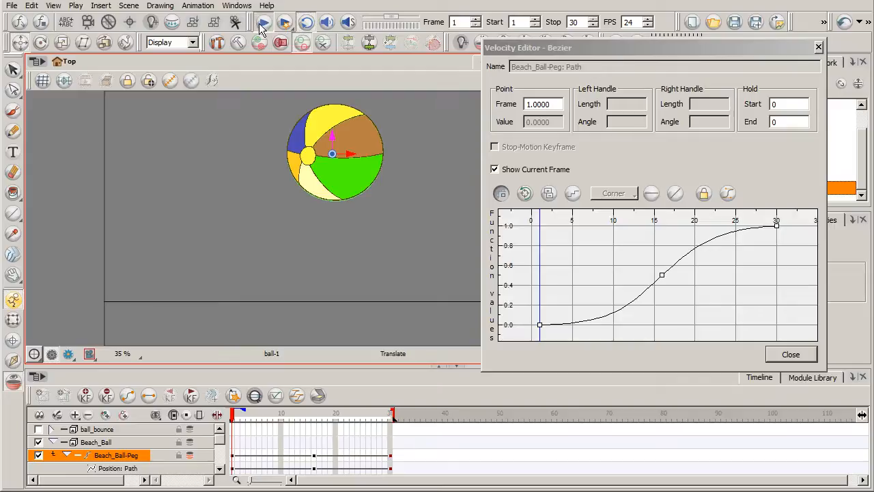
left_click(264, 22)
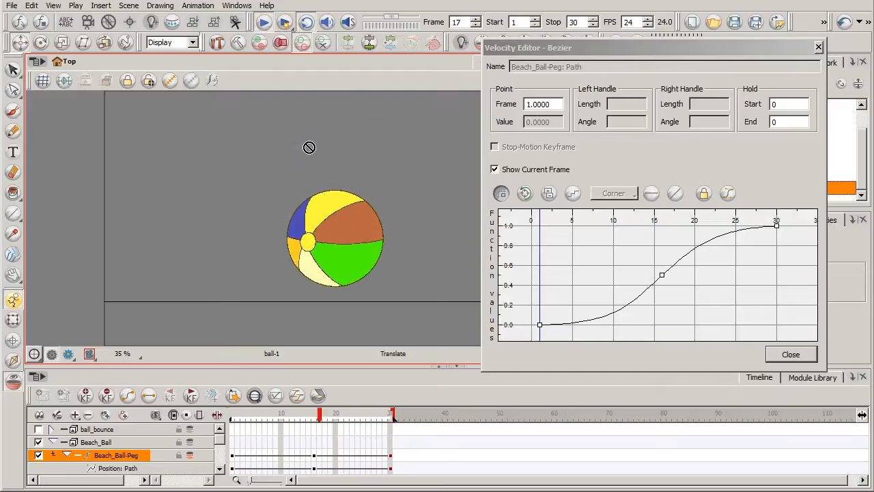
left_click(263, 21)
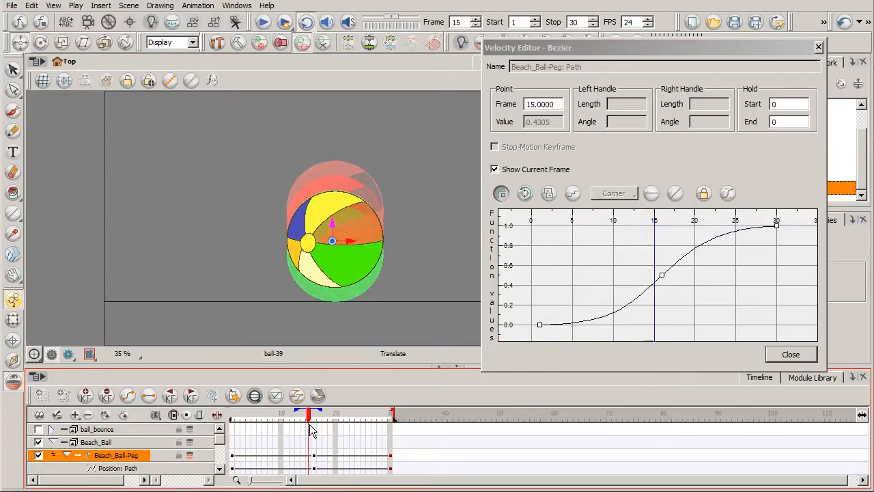
left_click(316, 415)
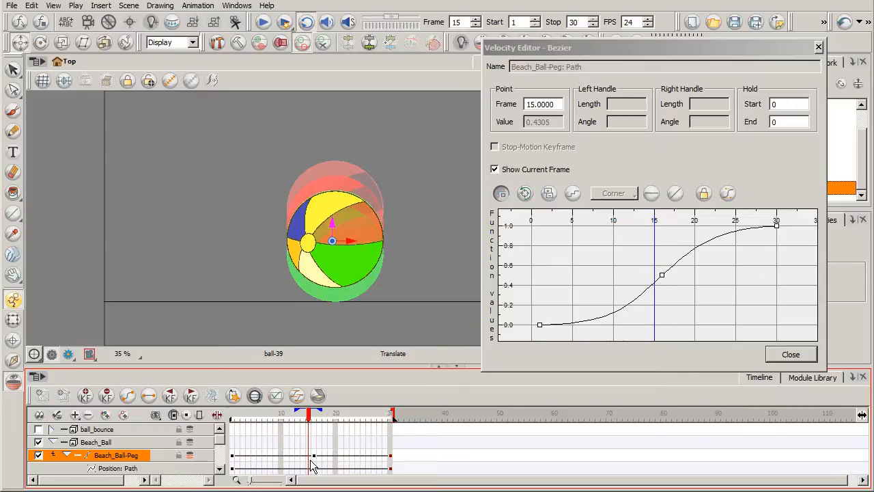
mouse_move(323, 448)
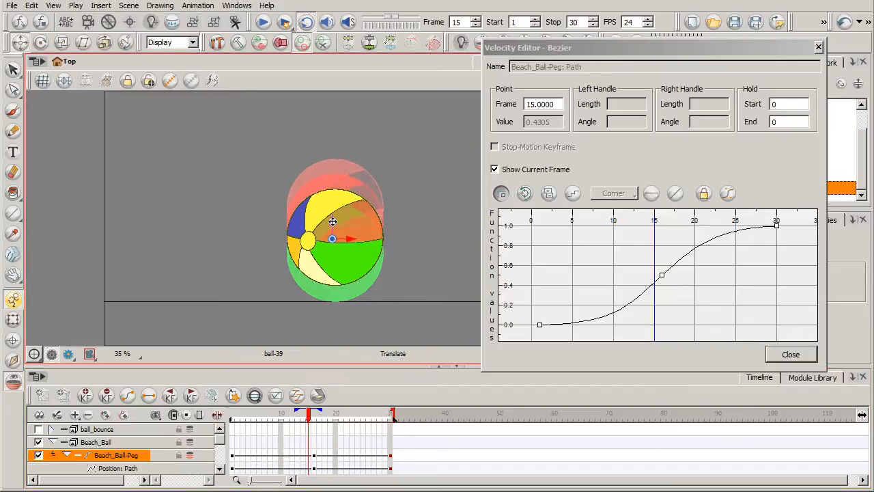
Lift the ball slightly at frame 15 to add a velocity key, then replay from frame 1.
left_click_drag(660, 275, 653, 286)
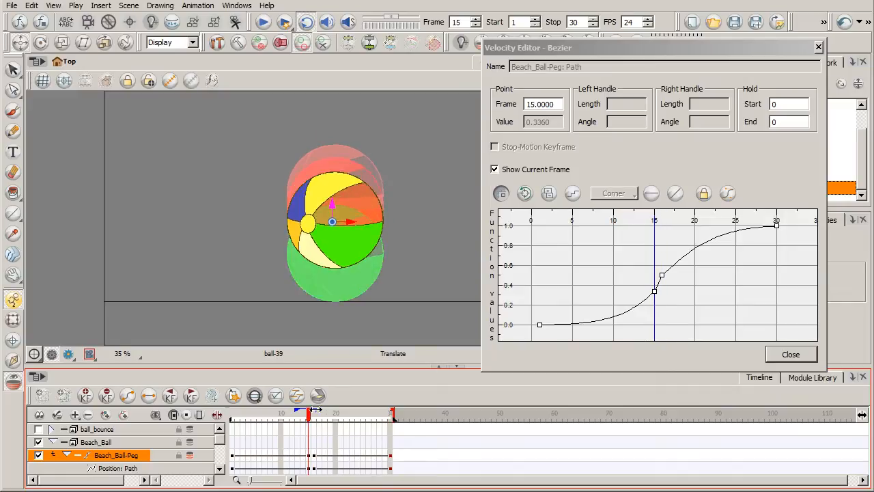
left_click(314, 413)
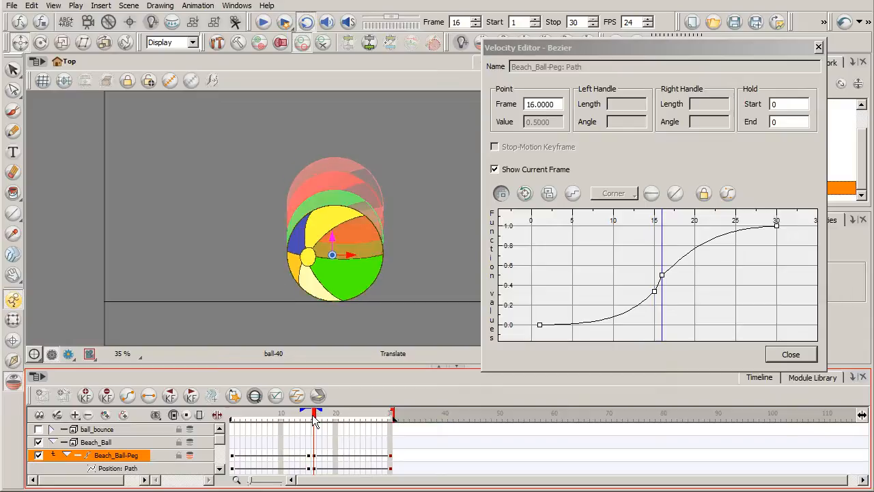
left_click(311, 414)
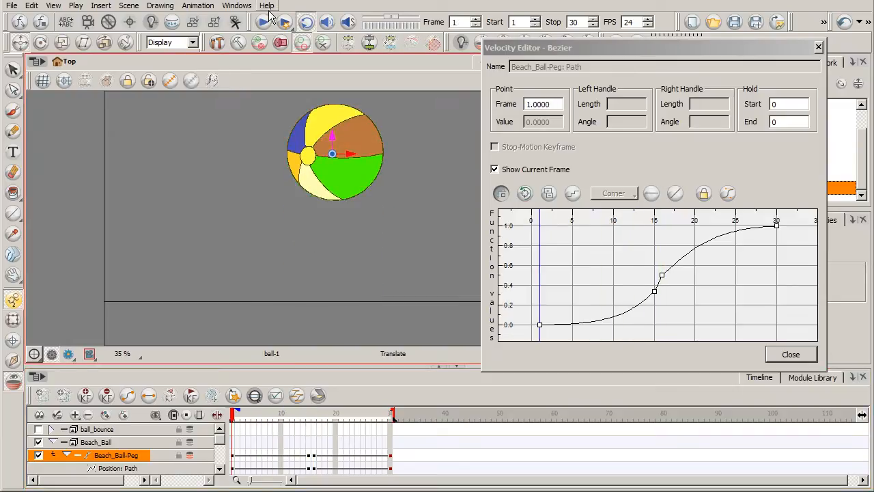
left_click(262, 22)
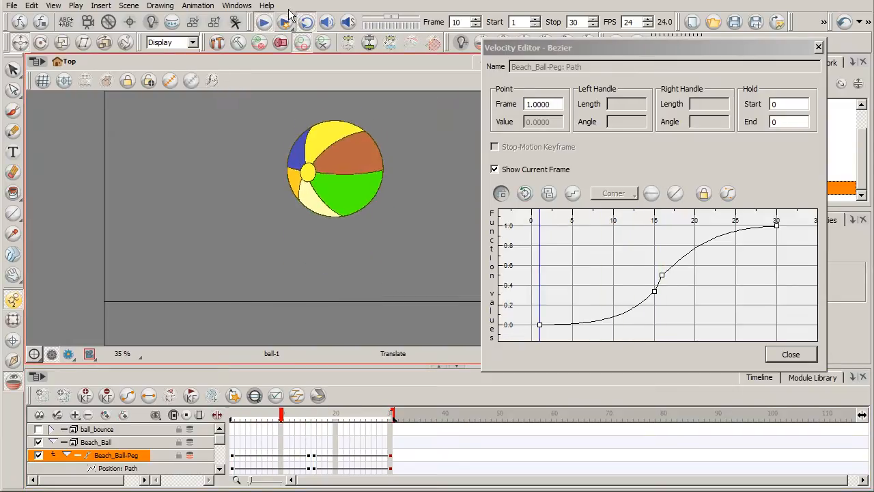
Stop playback and select the frame 16 impact key to reveal its Bezier handles.
left_click(264, 22)
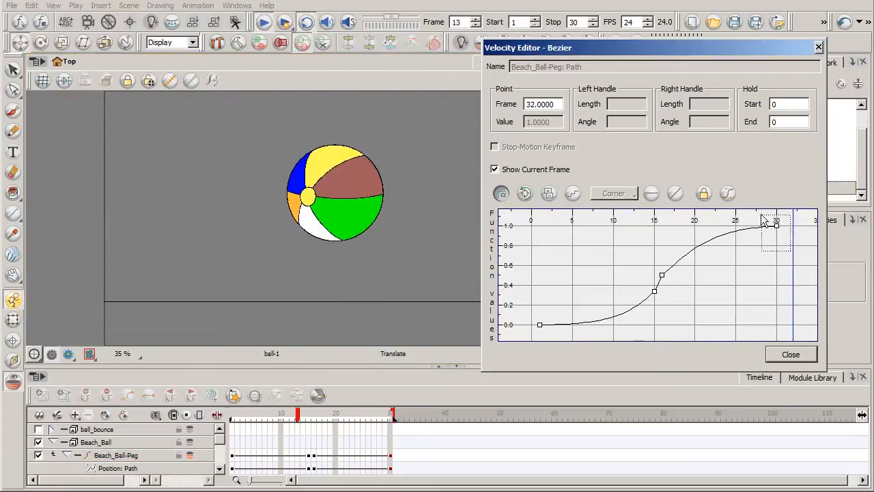
left_click(776, 228)
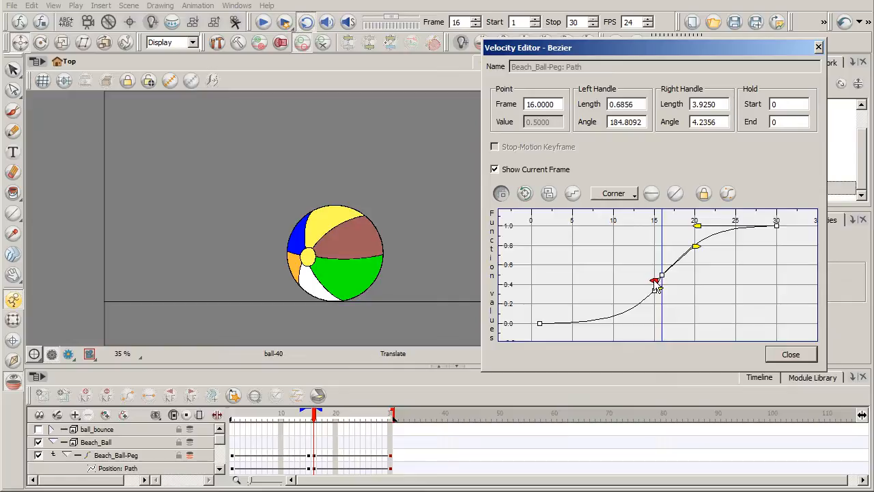
Give the frame 15 key a long incoming handle and tiny outgoing one, then replay.
left_click_drag(657, 280, 627, 310)
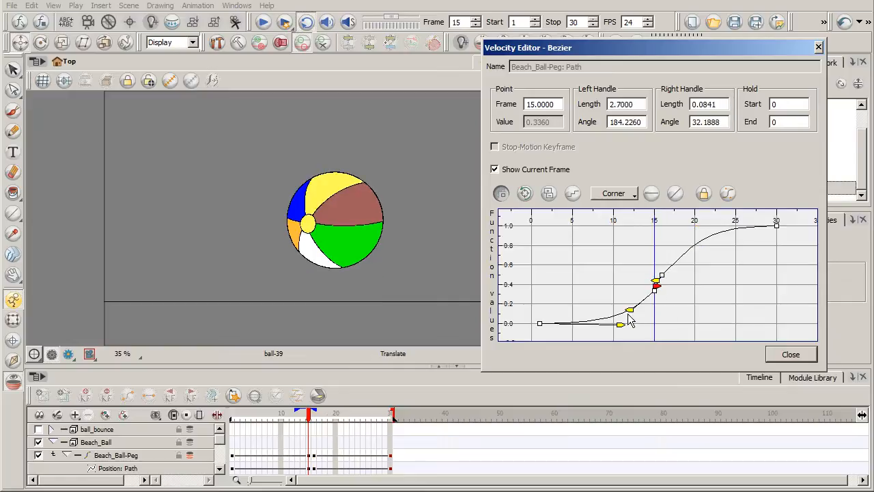
left_click_drag(630, 309, 629, 313)
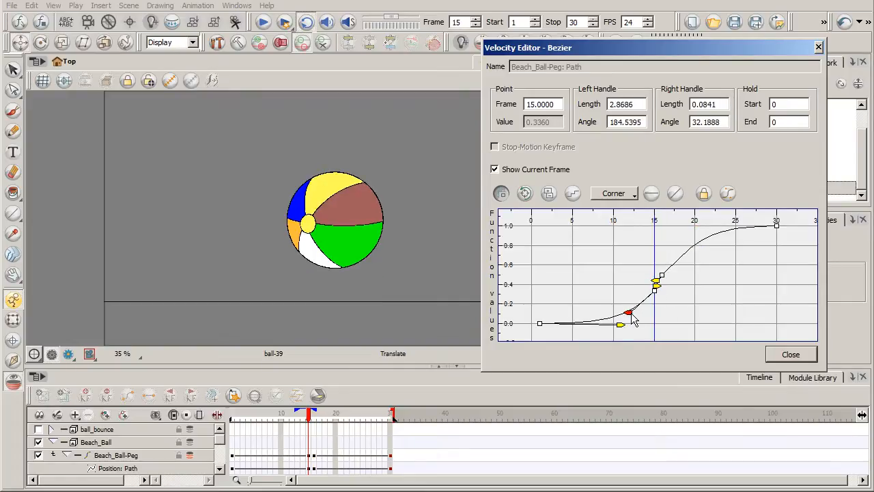
left_click(263, 22)
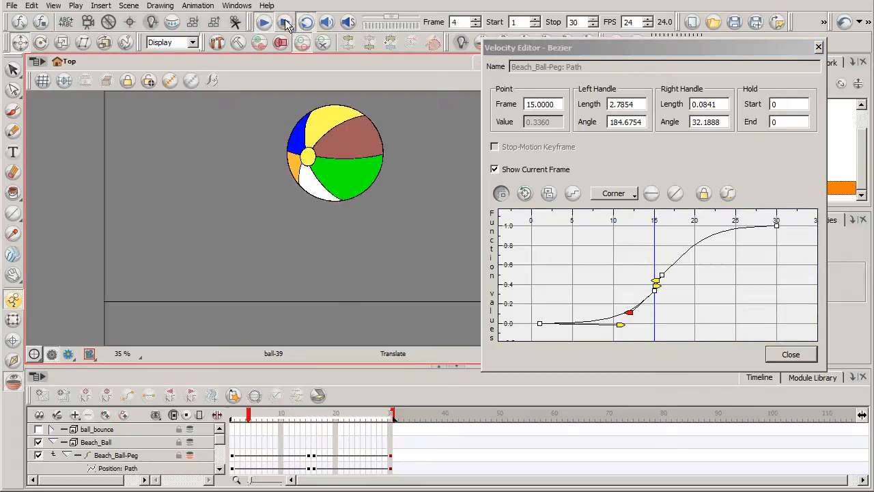
left_click(263, 22)
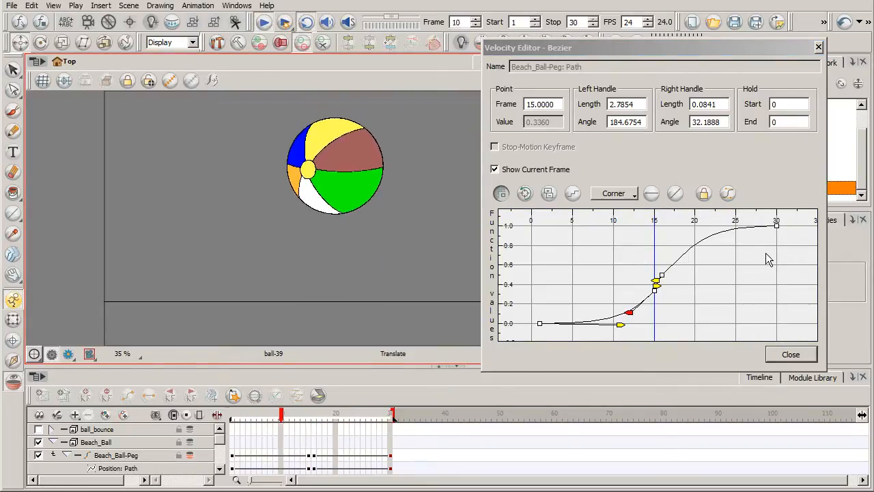
left_click(263, 21)
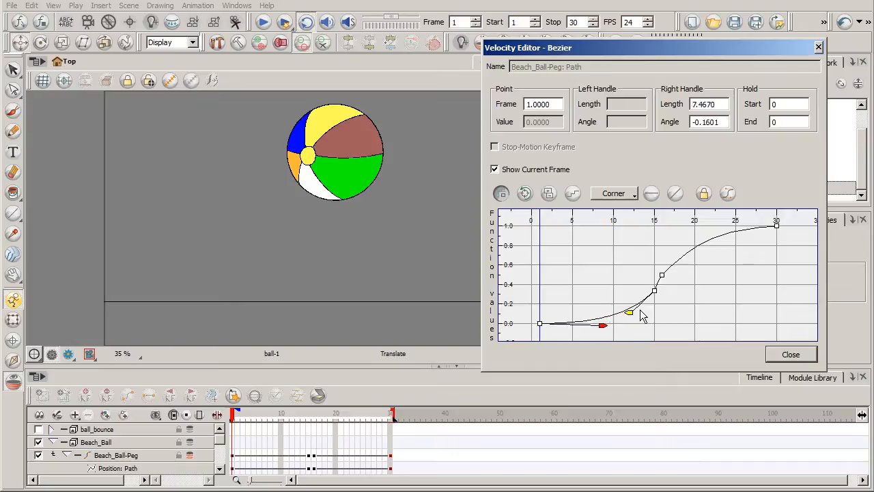
Replay the retuned bounce and close the Velocity Editor.
left_click(284, 22)
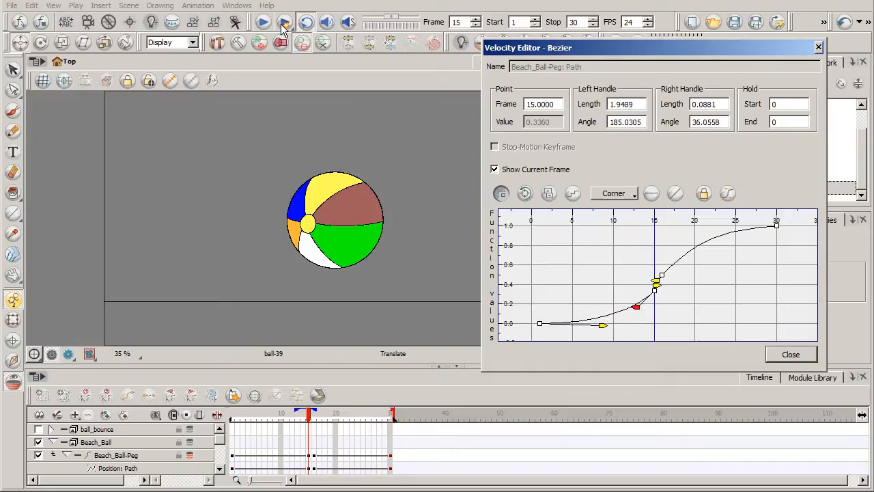
left_click(263, 22)
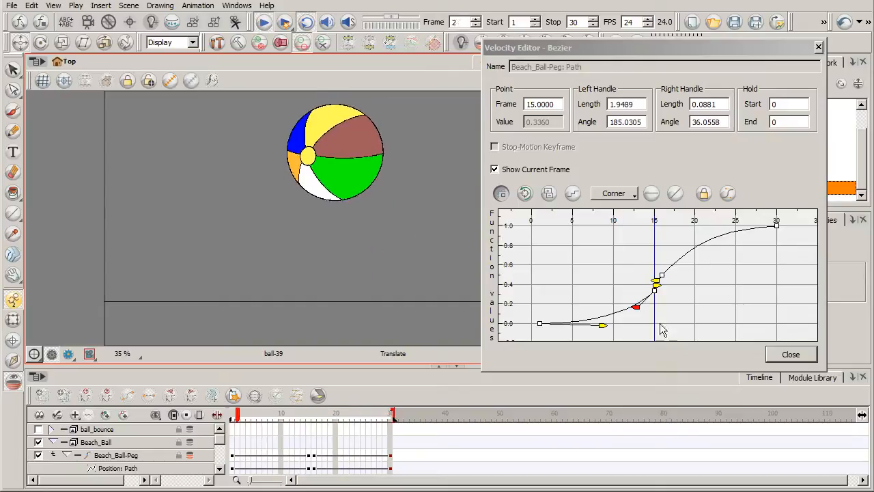
left_click(790, 354)
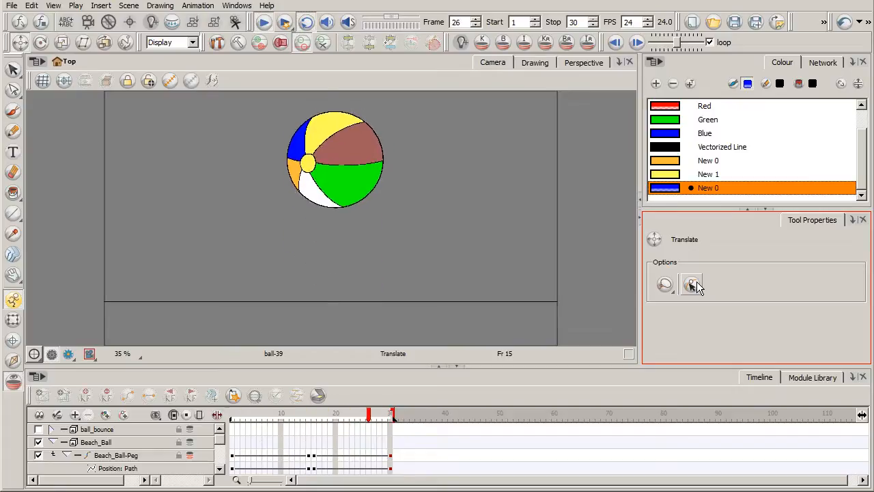
left_click(303, 414)
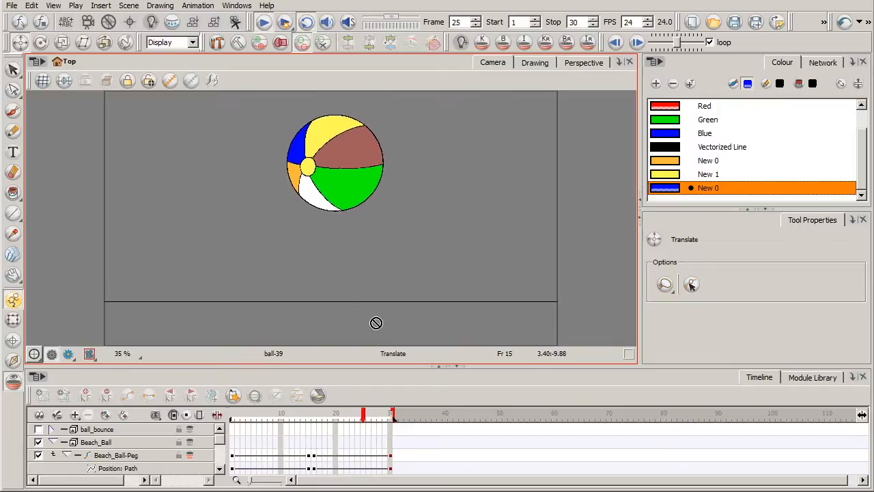
left_click(303, 413)
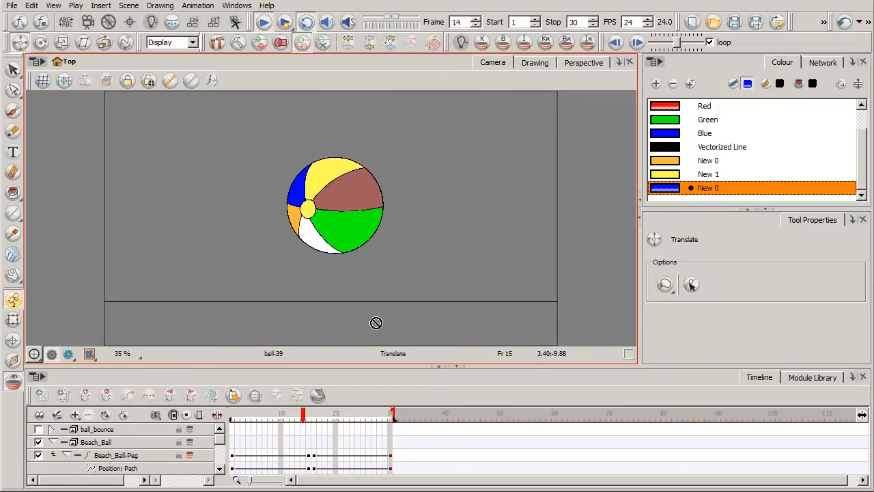